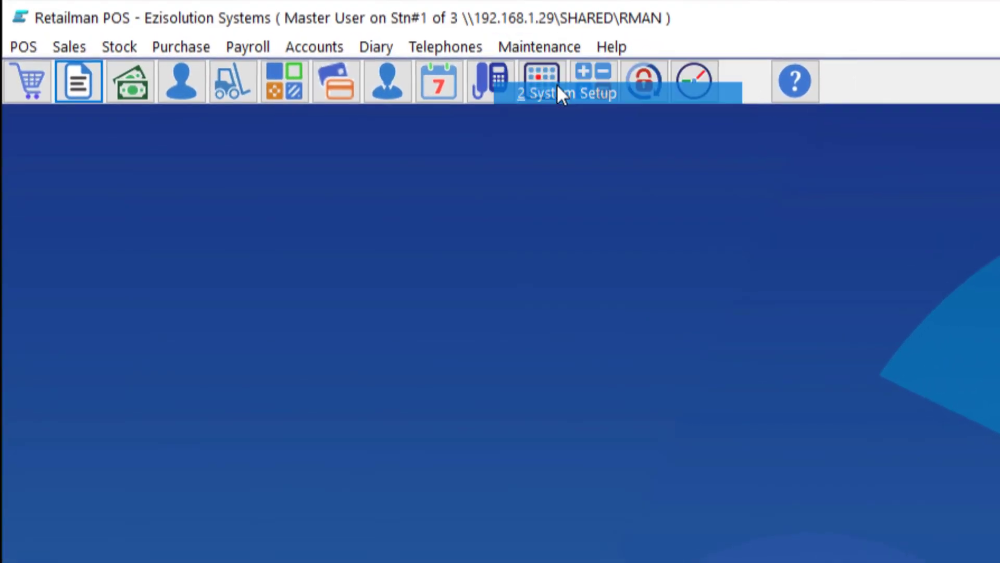
Step: Bring up System Setup from the toolbar to reach the POS receipt settings
{"action": "left_click", "coordinate": [542, 82]}
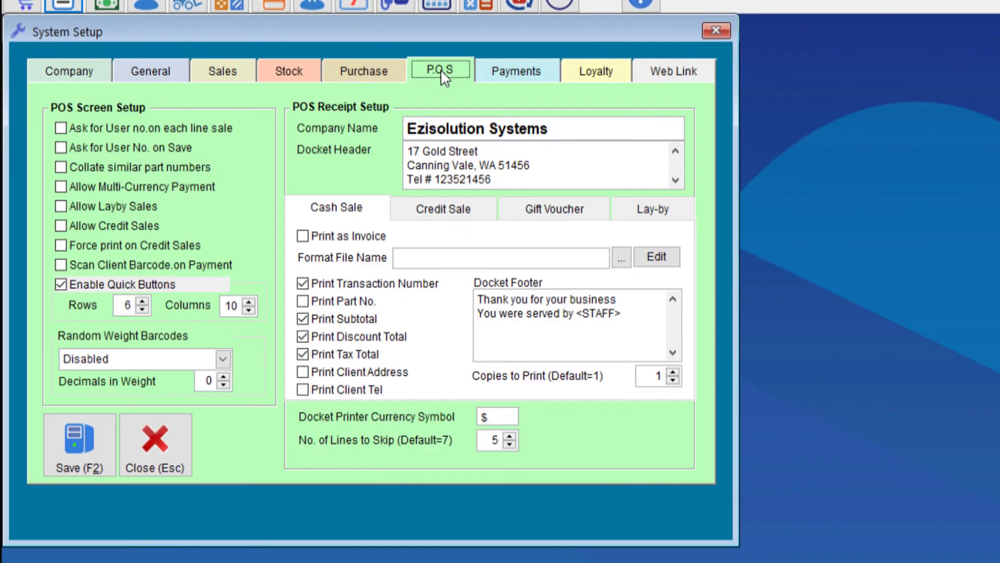
{"action": "mouse_move", "coordinate": [429, 239]}
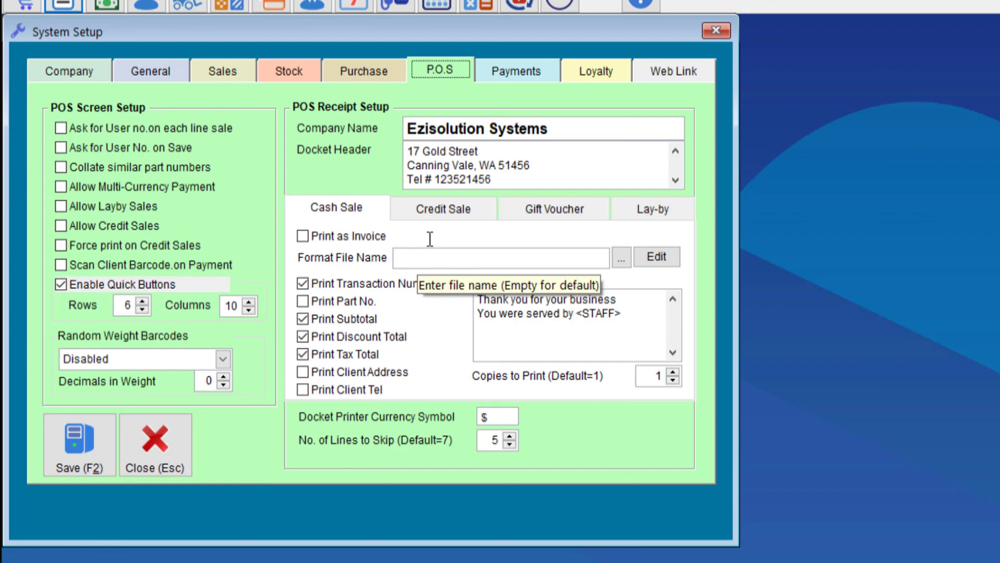
{"action": "mouse_move", "coordinate": [445, 292]}
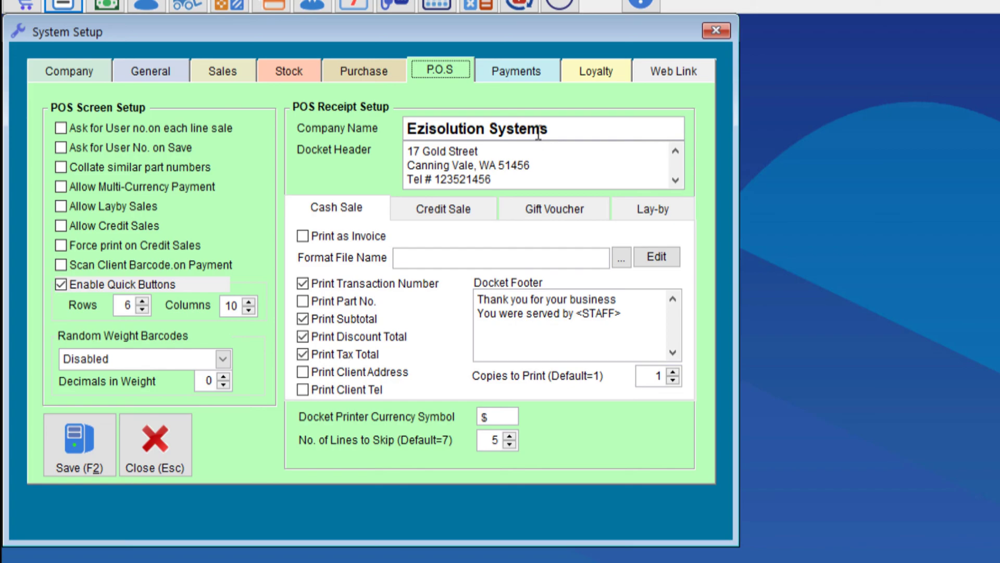
{"action": "mouse_move", "coordinate": [527, 149]}
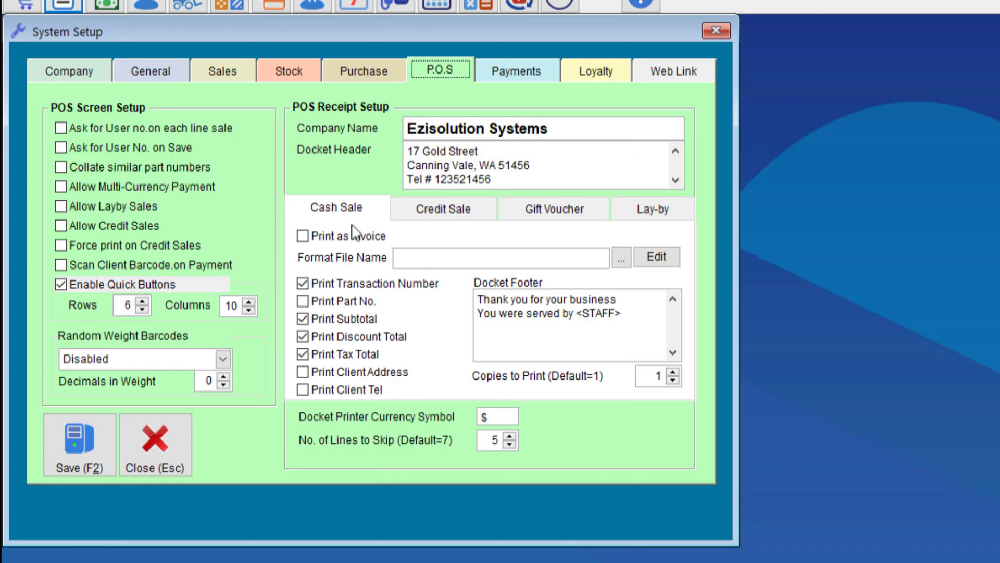
{"action": "left_click", "coordinate": [442, 208]}
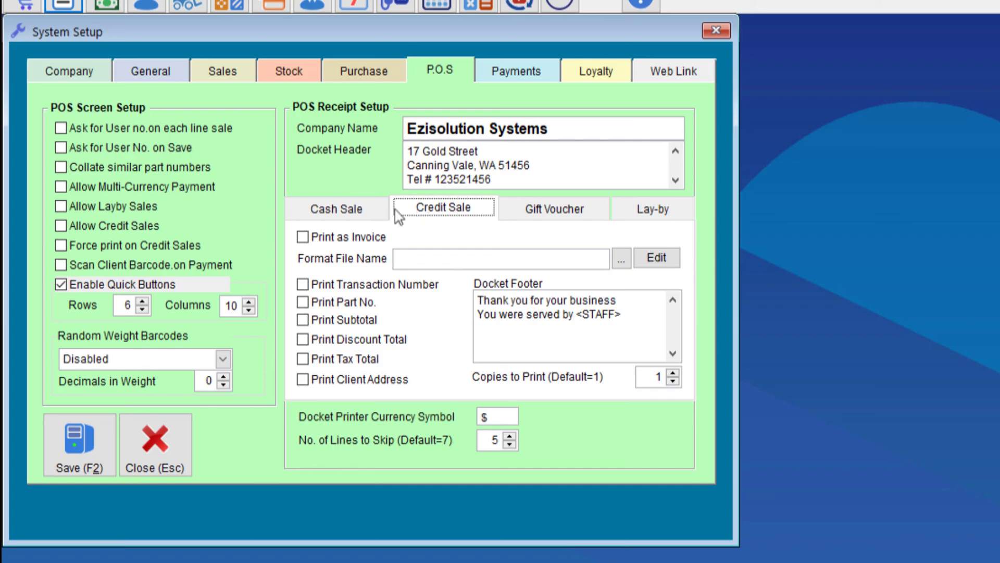
{"action": "mouse_move", "coordinate": [334, 208]}
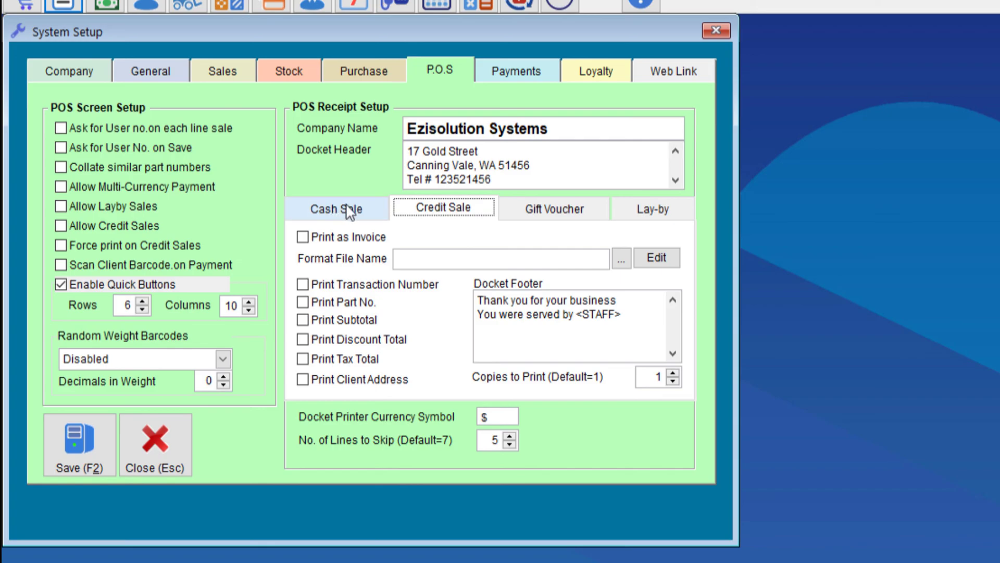
{"action": "left_click", "coordinate": [336, 209]}
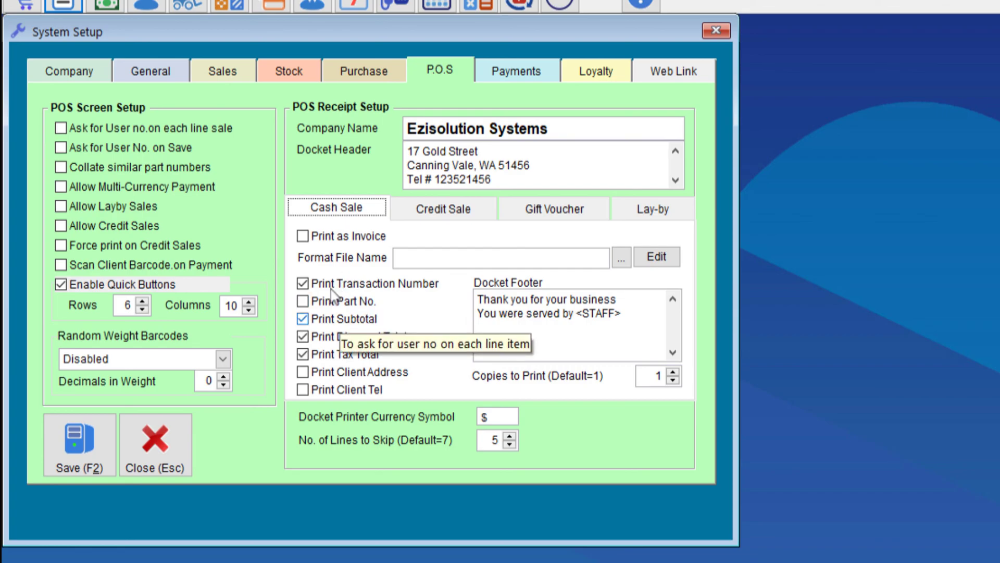
Step: Untick Print Subtotal in the cash-sale receipt options
{"action": "left_click", "coordinate": [305, 319]}
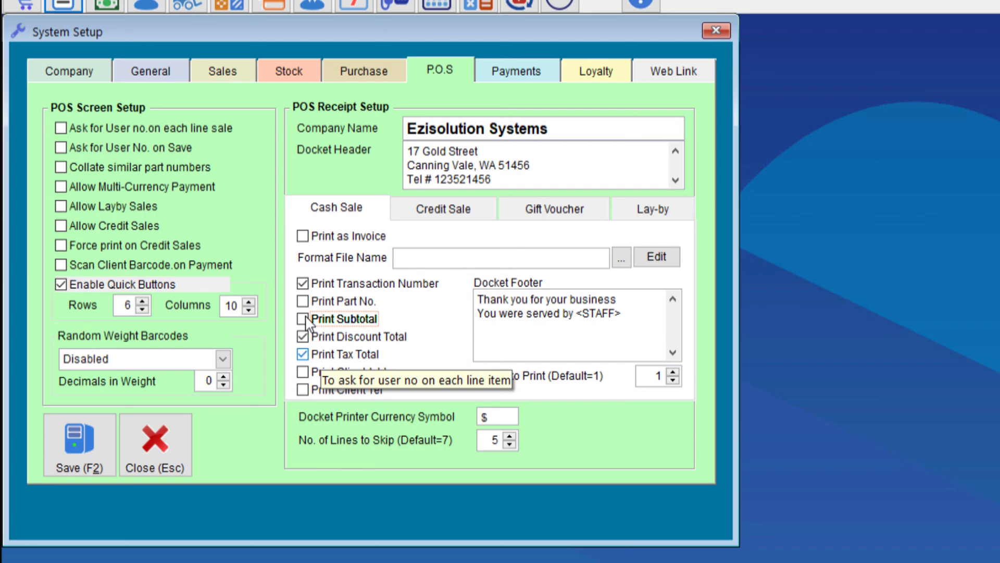
{"action": "left_click", "coordinate": [302, 319]}
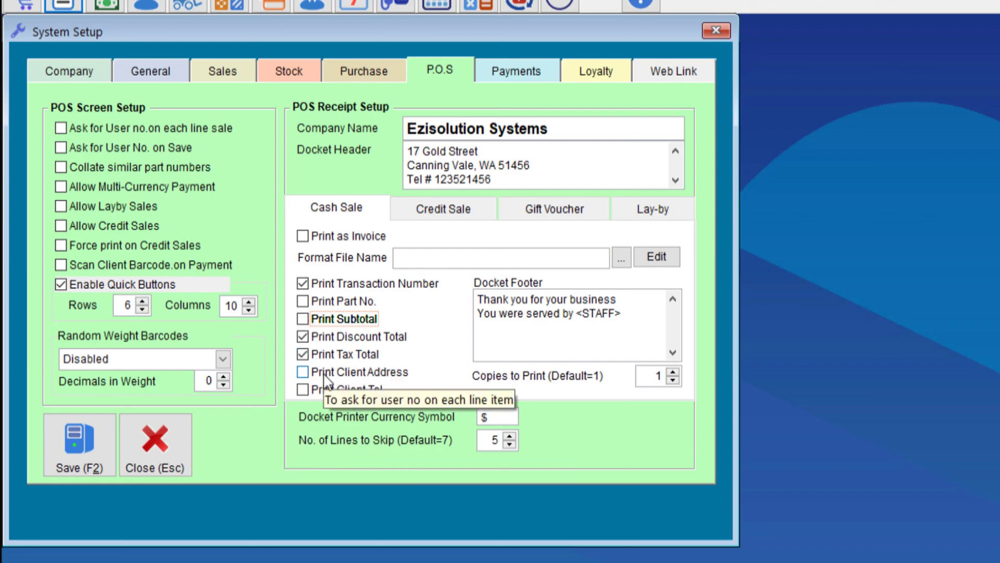
{"action": "mouse_move", "coordinate": [325, 379]}
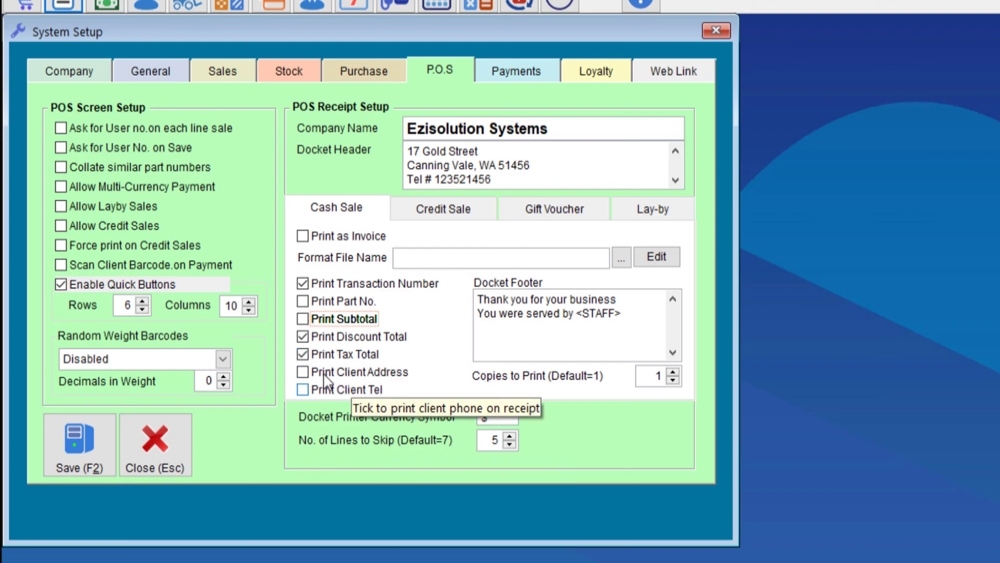
{"action": "mouse_move", "coordinate": [559, 295]}
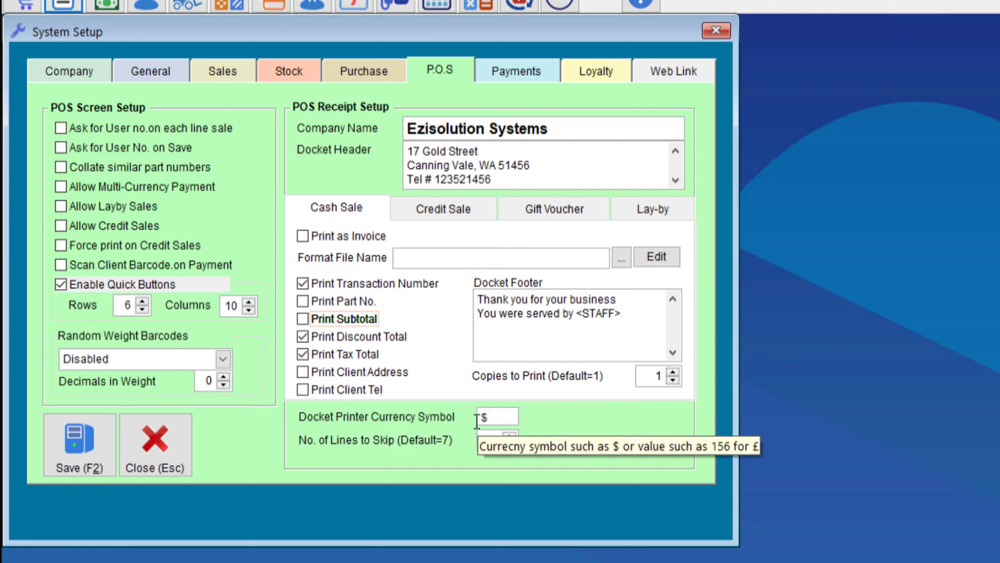
{"action": "mouse_move", "coordinate": [484, 440]}
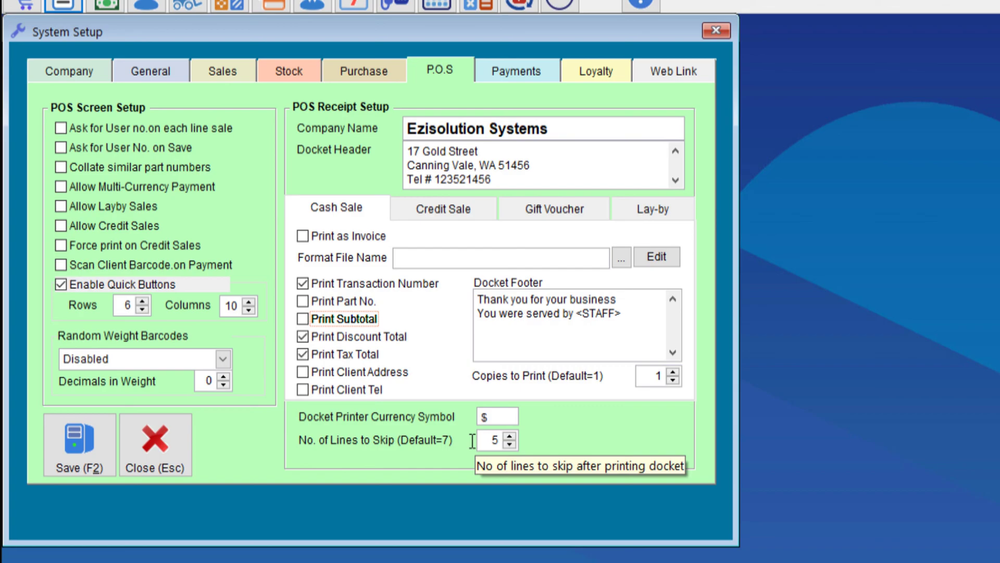
{"action": "mouse_move", "coordinate": [598, 410]}
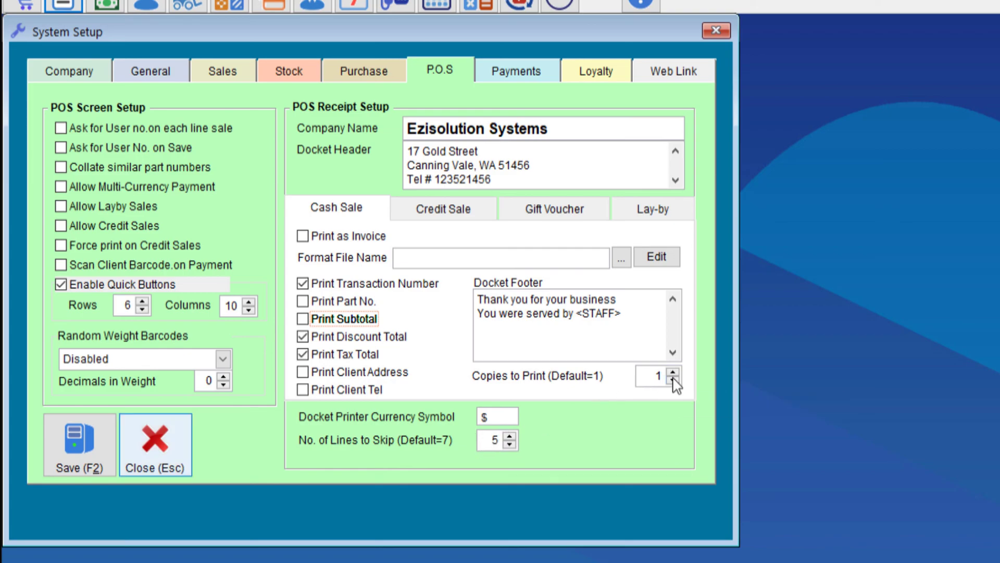
{"action": "mouse_move", "coordinate": [78, 451]}
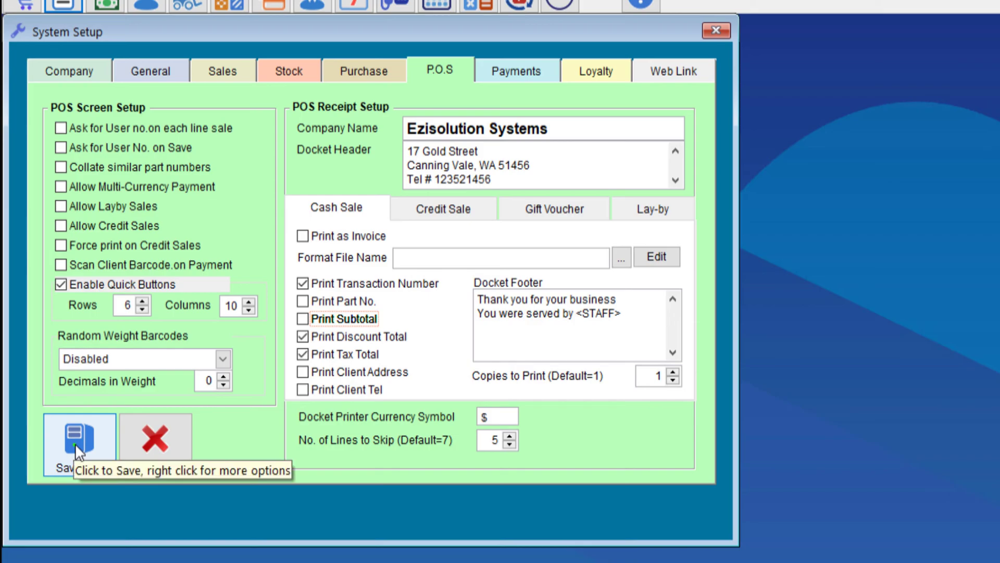
Step: Save the receipt settings, then pay the $15.96 sale on the POS screen with $20 cash
{"action": "left_click", "coordinate": [78, 439]}
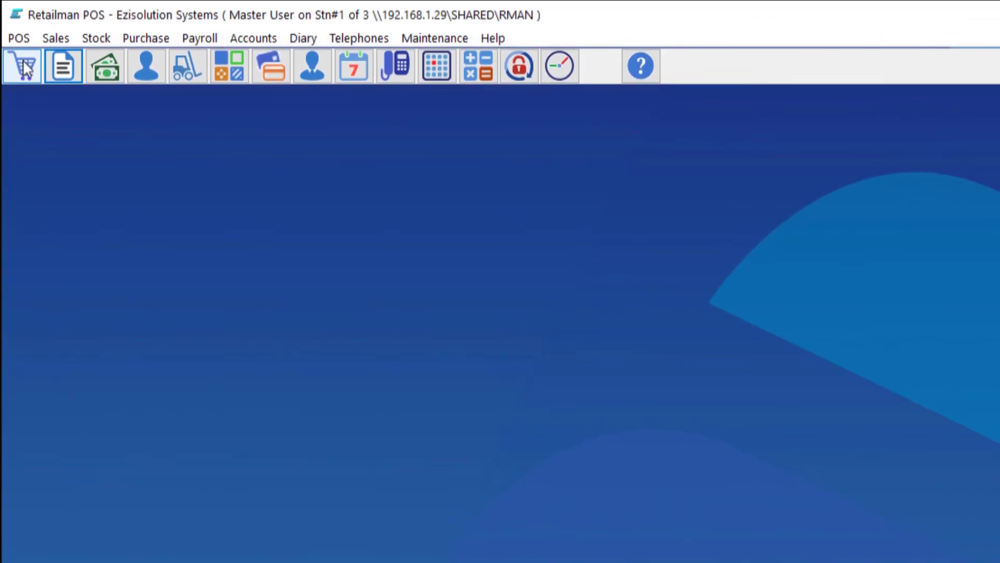
{"action": "left_click", "coordinate": [21, 66]}
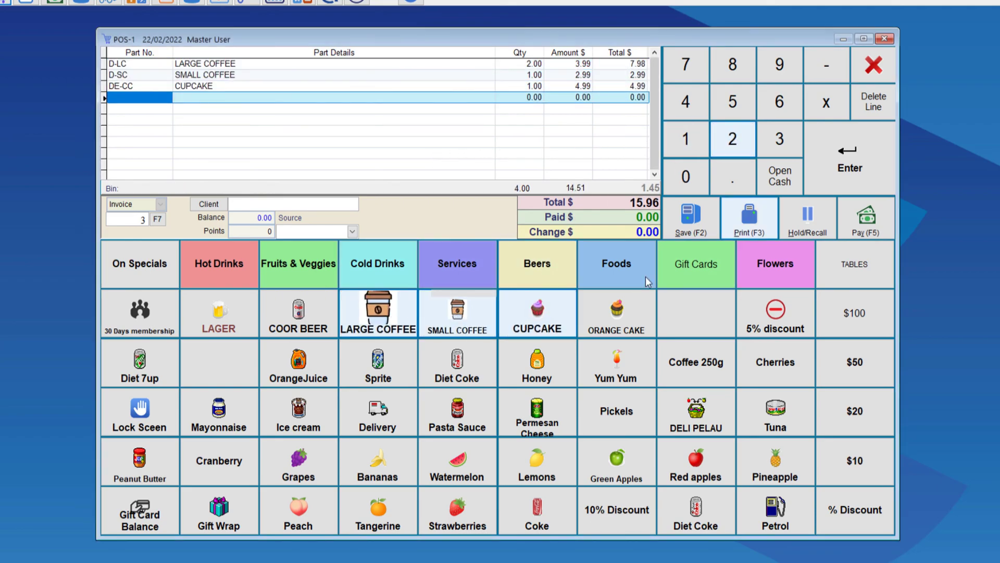
{"action": "left_click", "coordinate": [865, 217]}
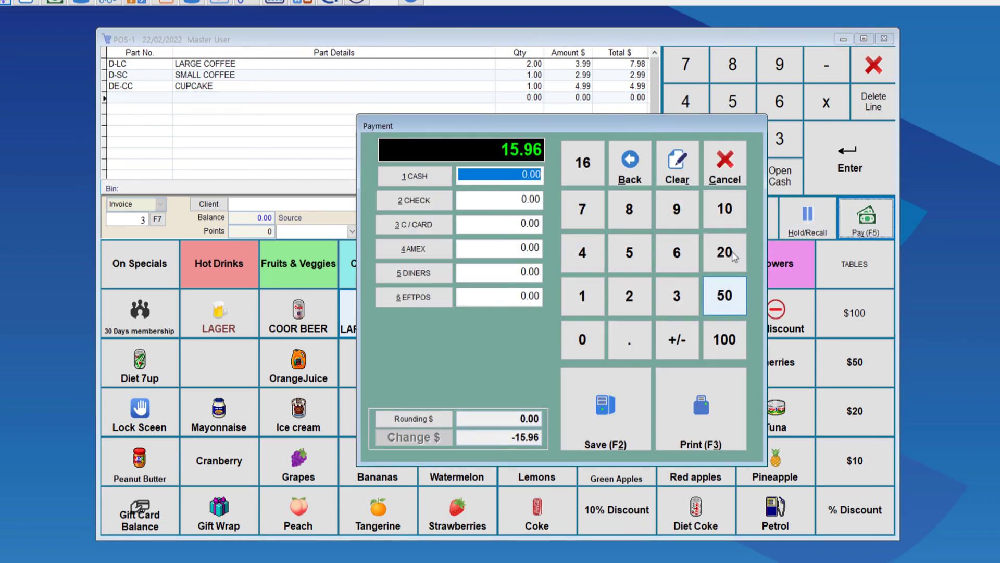
{"action": "left_click", "coordinate": [724, 252]}
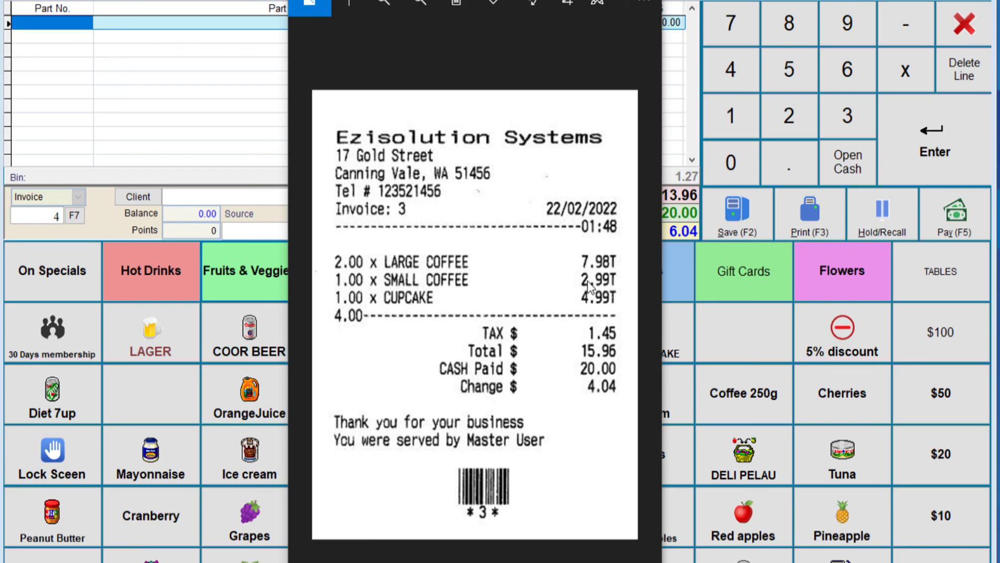
{"action": "mouse_move", "coordinate": [480, 192]}
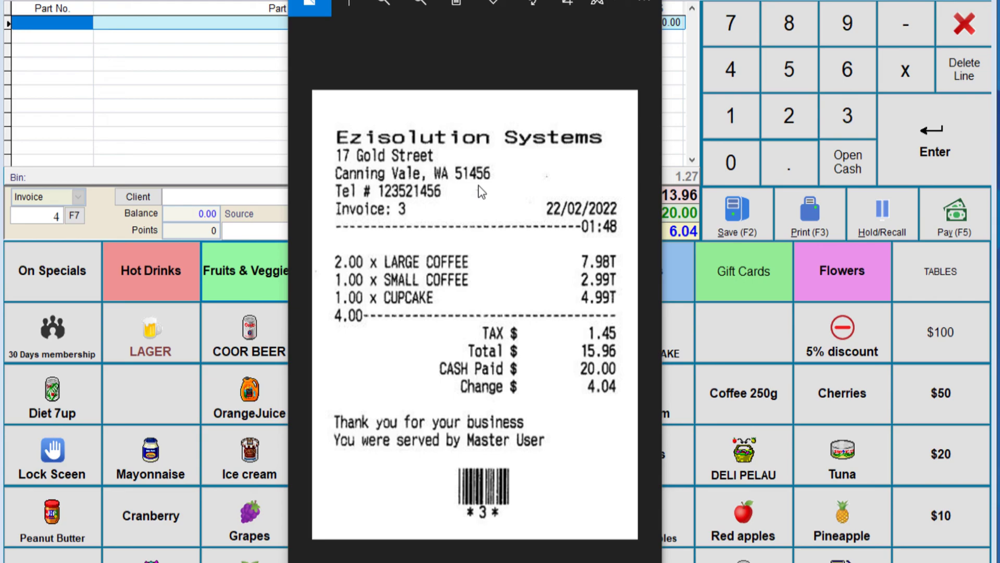
{"action": "mouse_move", "coordinate": [491, 221]}
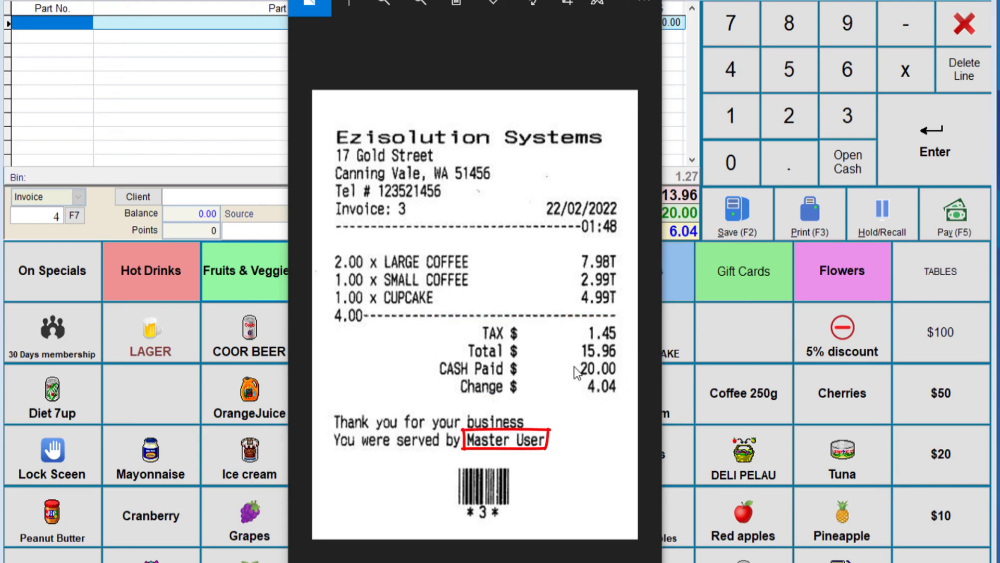
{"action": "mouse_move", "coordinate": [454, 454]}
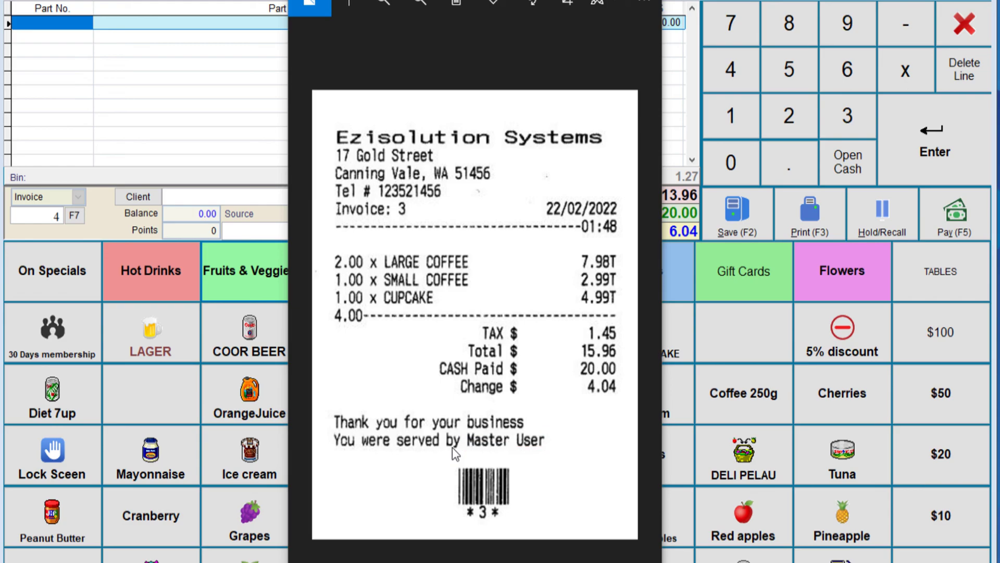
{"action": "mouse_move", "coordinate": [480, 489]}
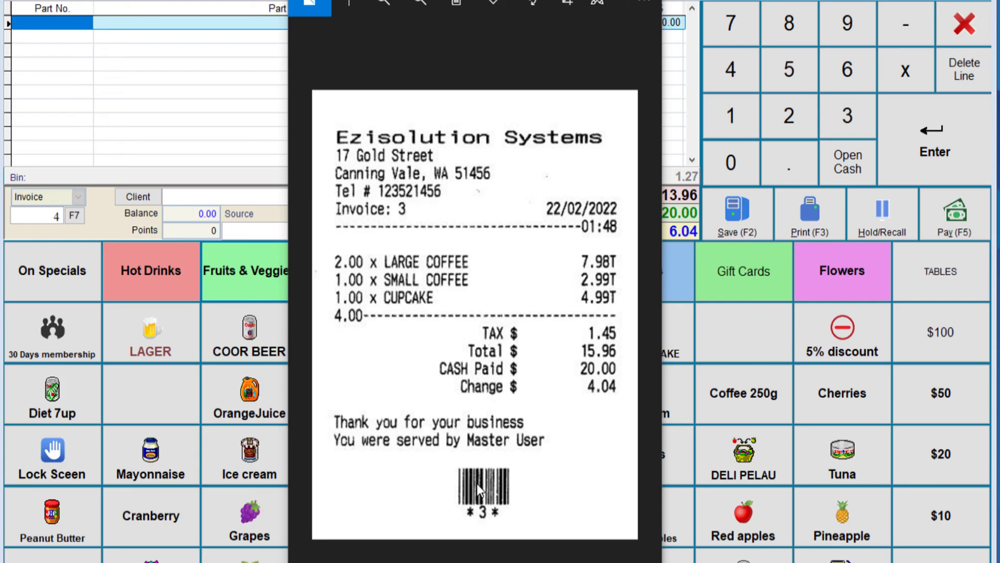
{"action": "mouse_move", "coordinate": [425, 493]}
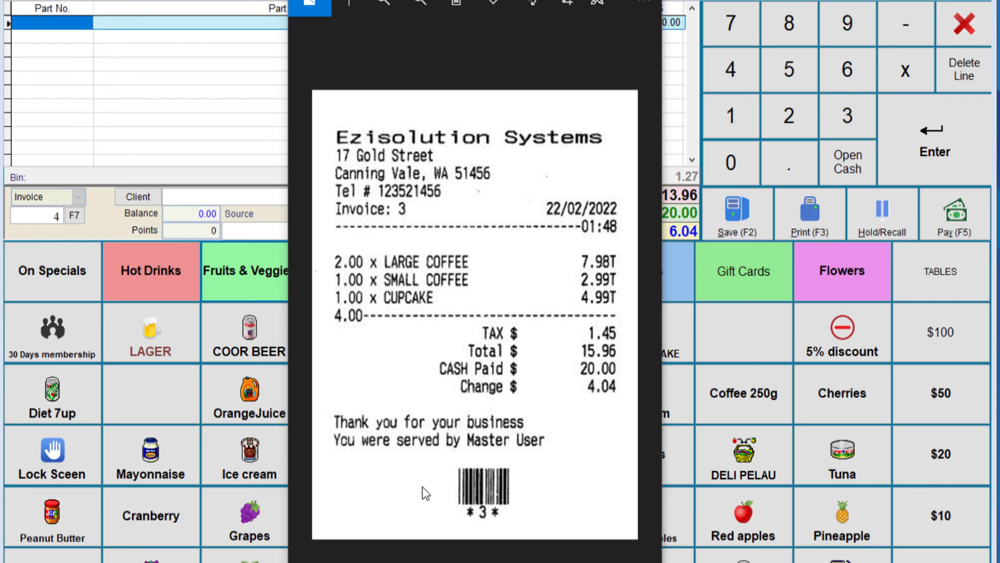
{"action": "mouse_move", "coordinate": [488, 488]}
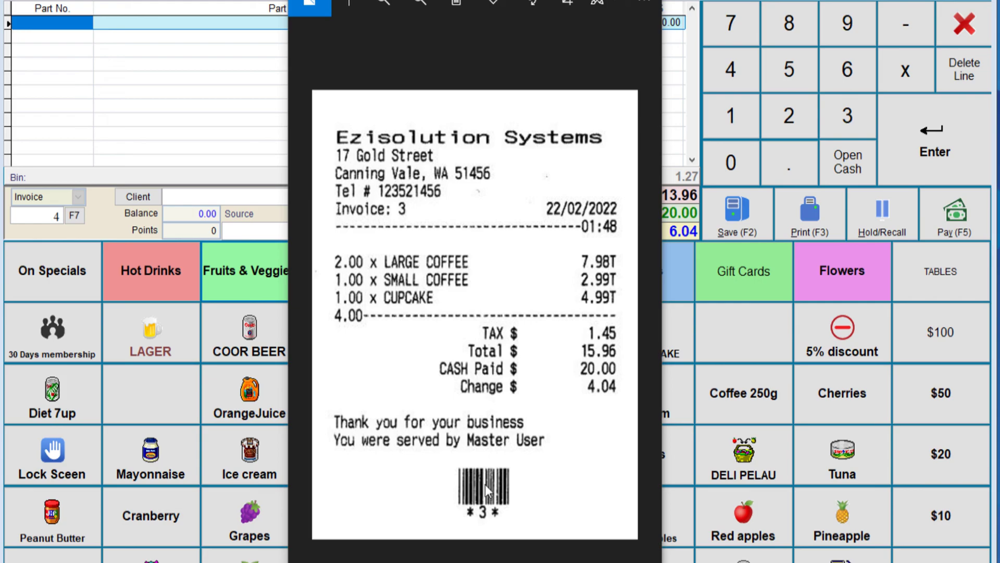
{"action": "mouse_move", "coordinate": [491, 459]}
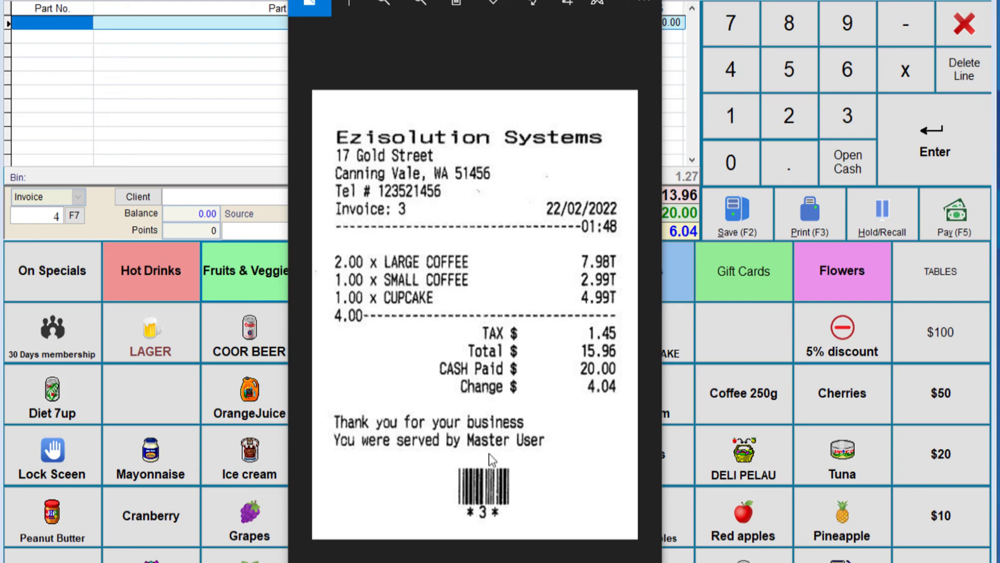
{"action": "mouse_move", "coordinate": [596, 350]}
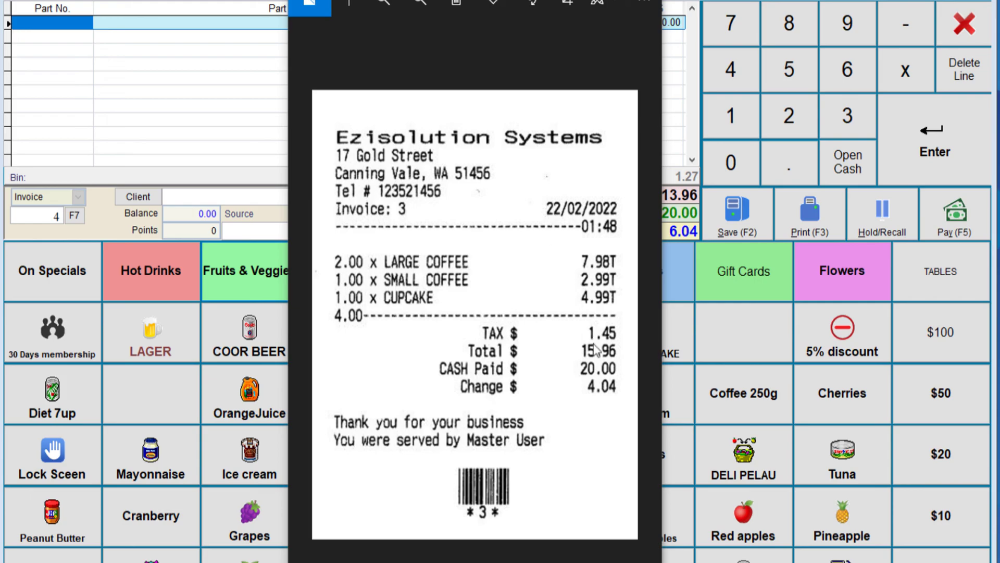
{"action": "mouse_move", "coordinate": [430, 265]}
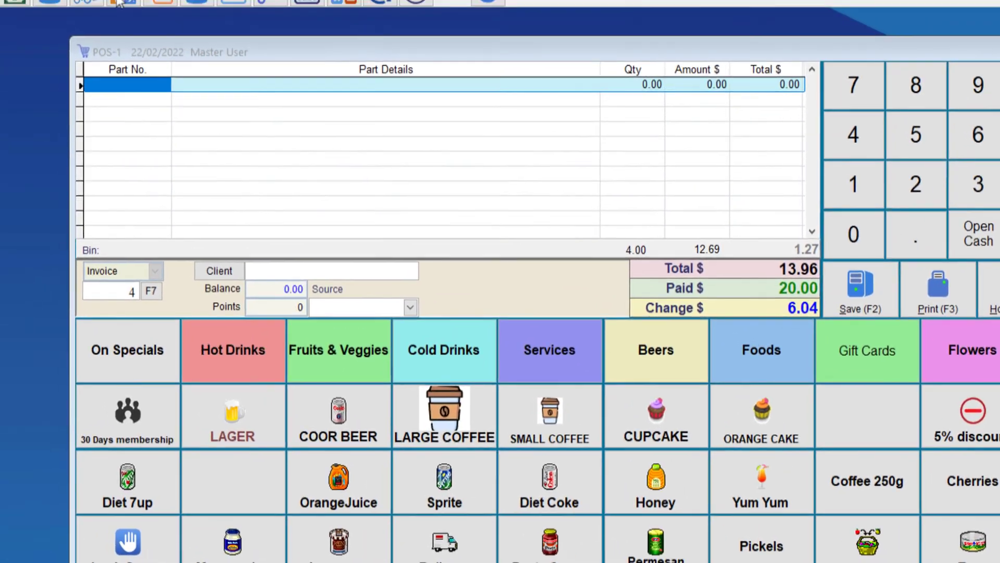
Step: In System Setup's POS settings, tick Print Part No. for cash-sale receipts
{"action": "left_click", "coordinate": [419, 36]}
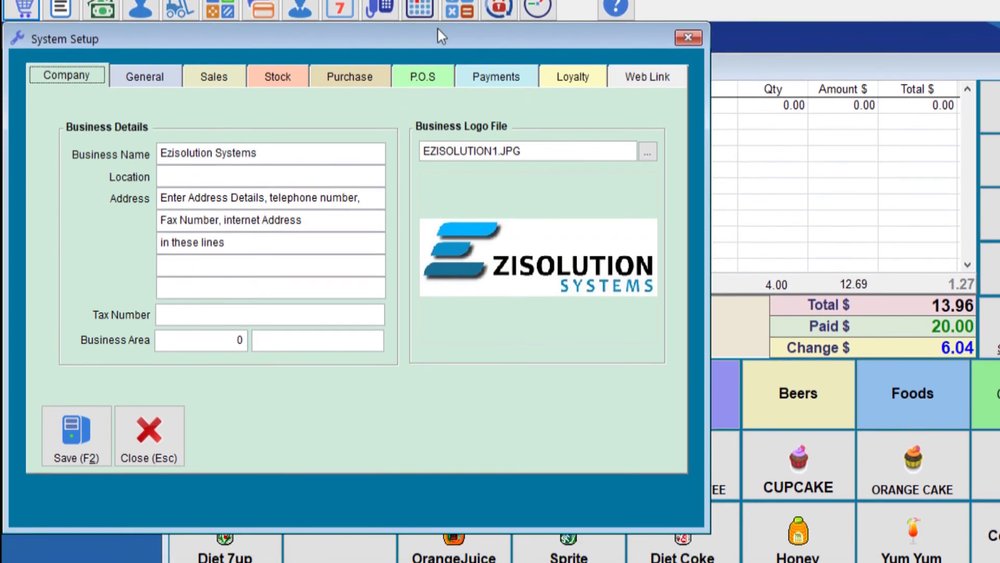
{"action": "left_click", "coordinate": [422, 76]}
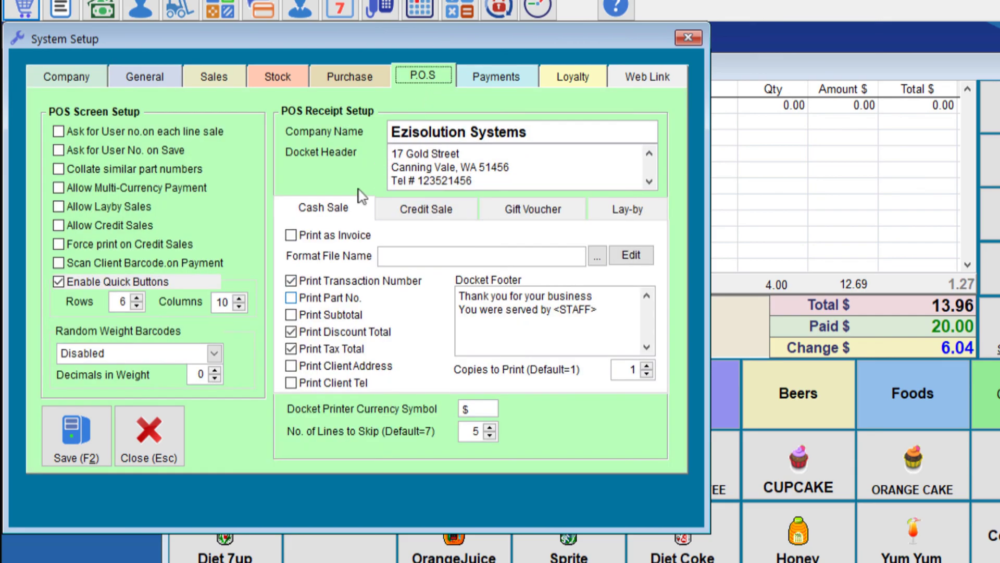
{"action": "mouse_move", "coordinate": [292, 300]}
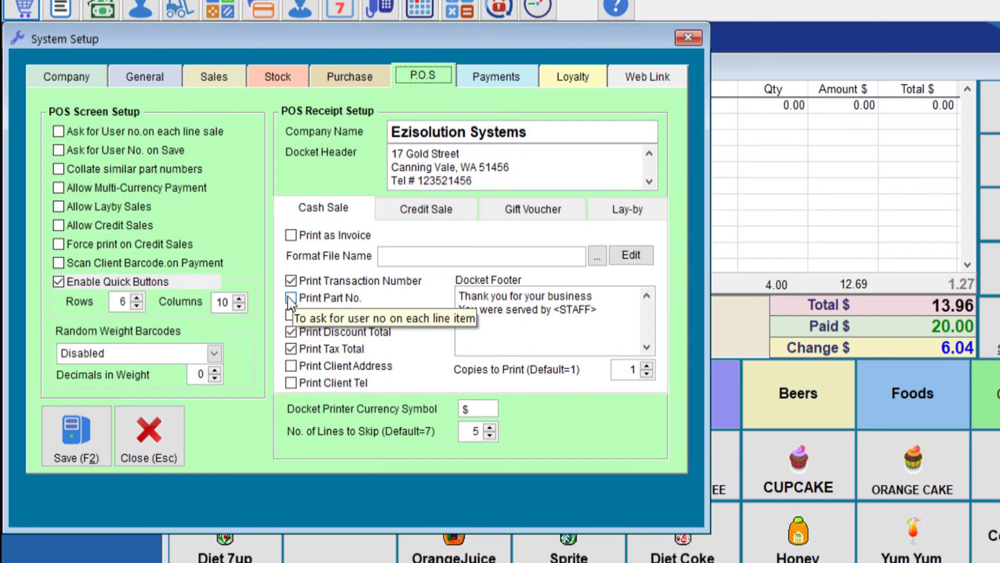
{"action": "left_click", "coordinate": [291, 298]}
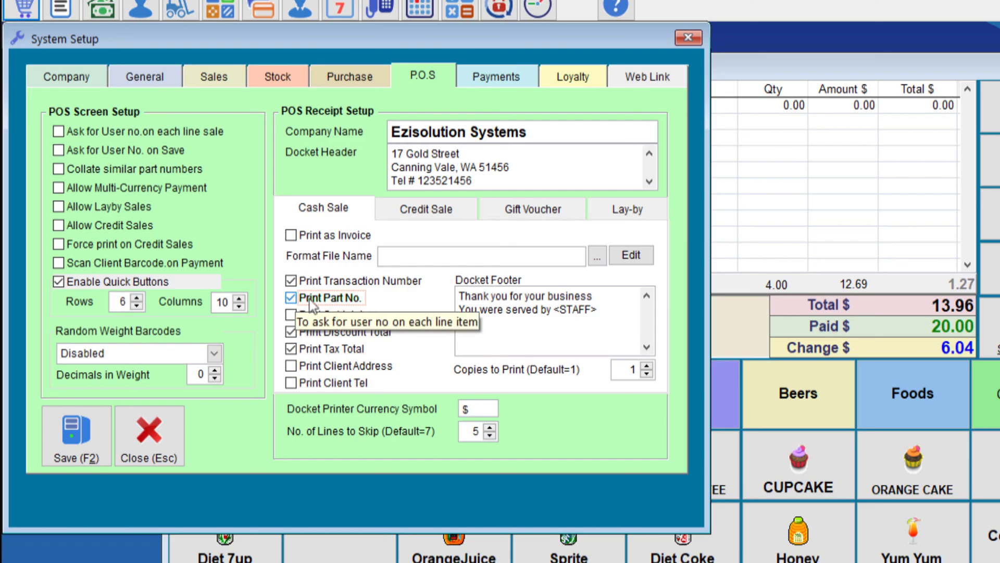
{"action": "mouse_move", "coordinate": [330, 306]}
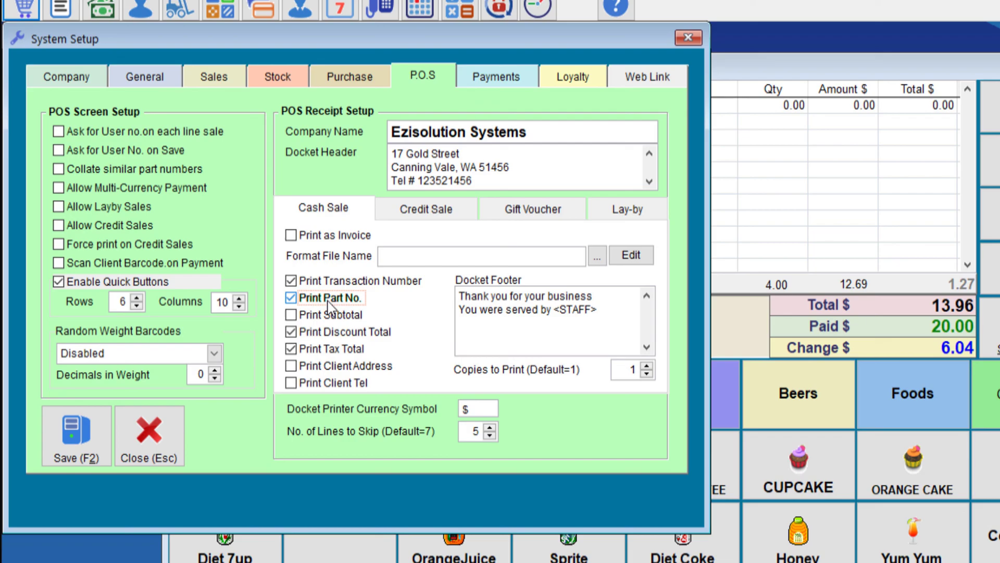
{"action": "mouse_move", "coordinate": [328, 309]}
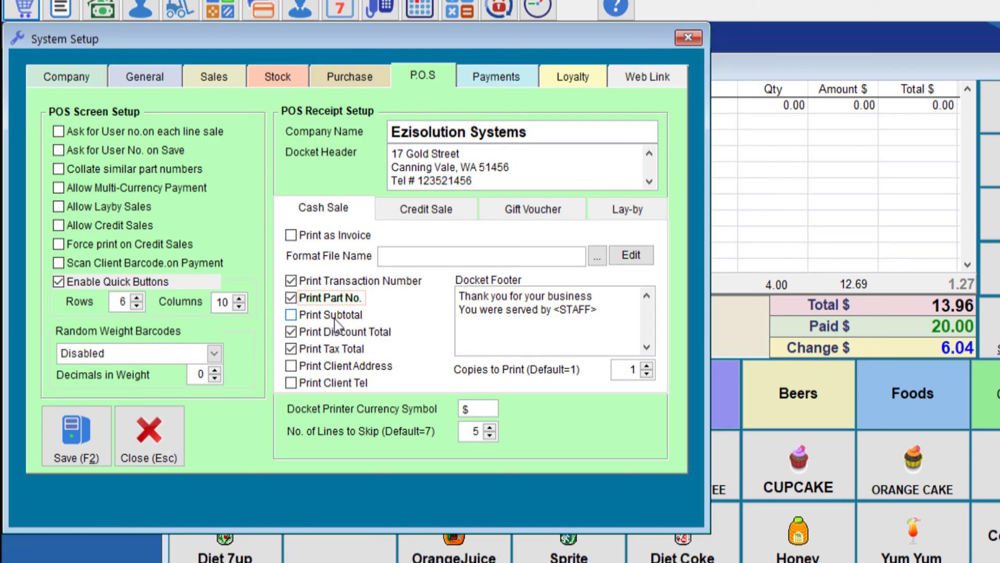
{"action": "left_click", "coordinate": [290, 315]}
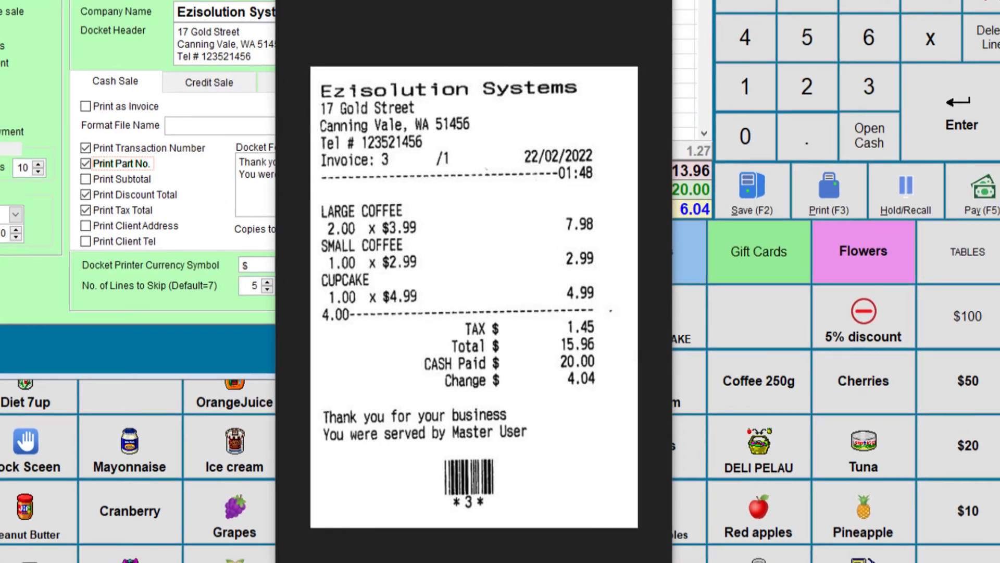
{"action": "mouse_move", "coordinate": [428, 232]}
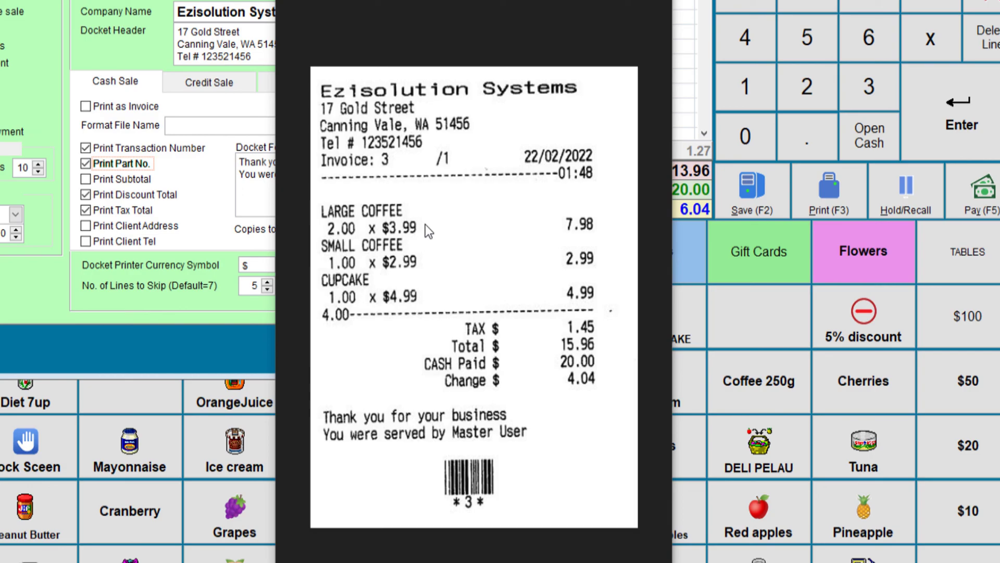
{"action": "mouse_move", "coordinate": [555, 230]}
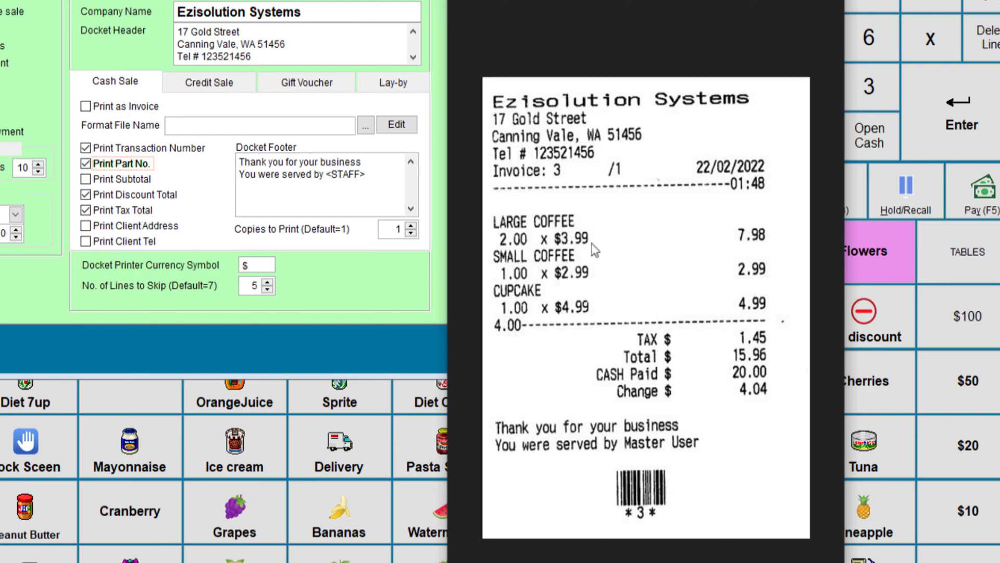
{"action": "mouse_move", "coordinate": [539, 258]}
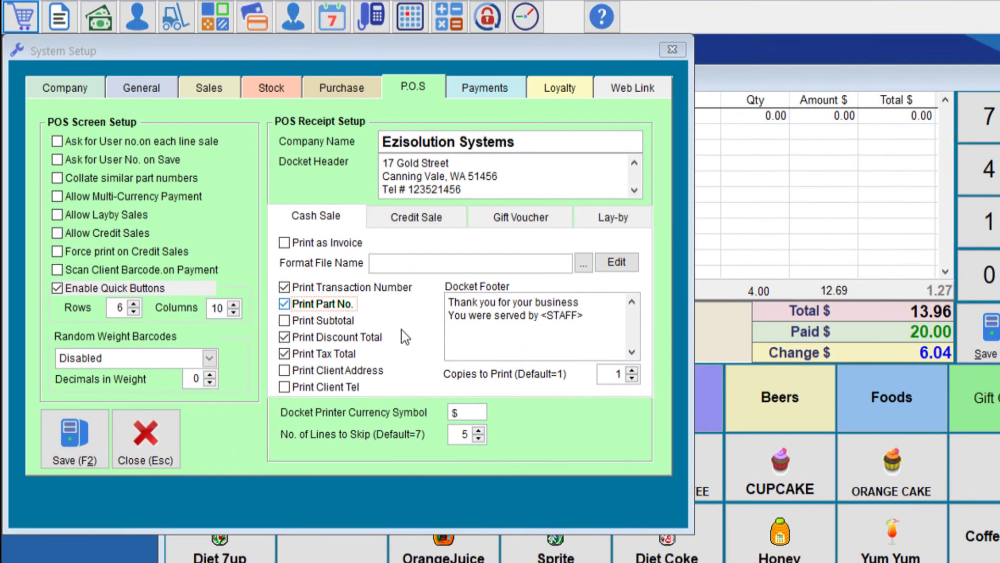
{"action": "mouse_move", "coordinate": [403, 330]}
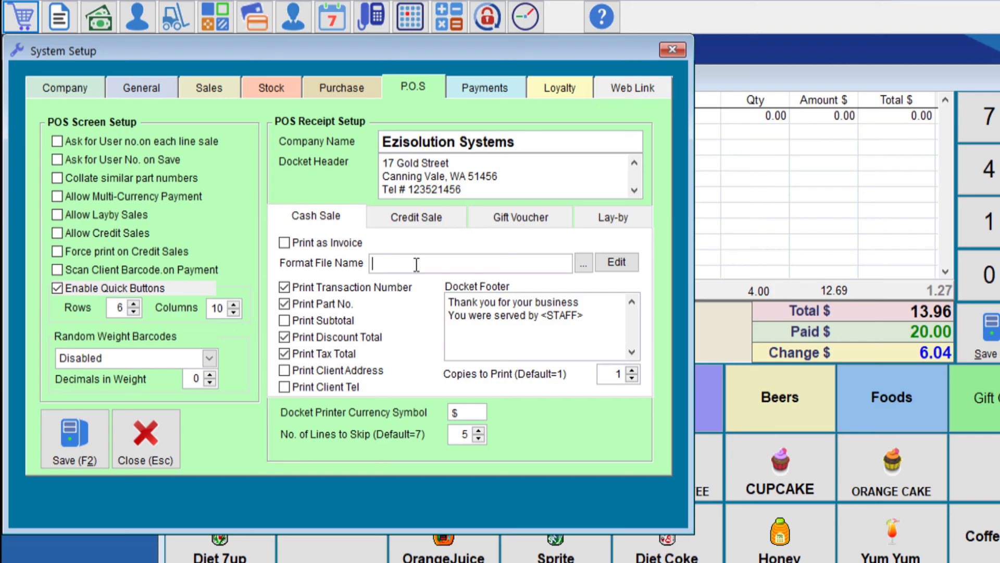
Step: Enter cashsale.pos as the cash-sale Format File Name and bring up its layout for editing
{"action": "type", "text": "cash"}
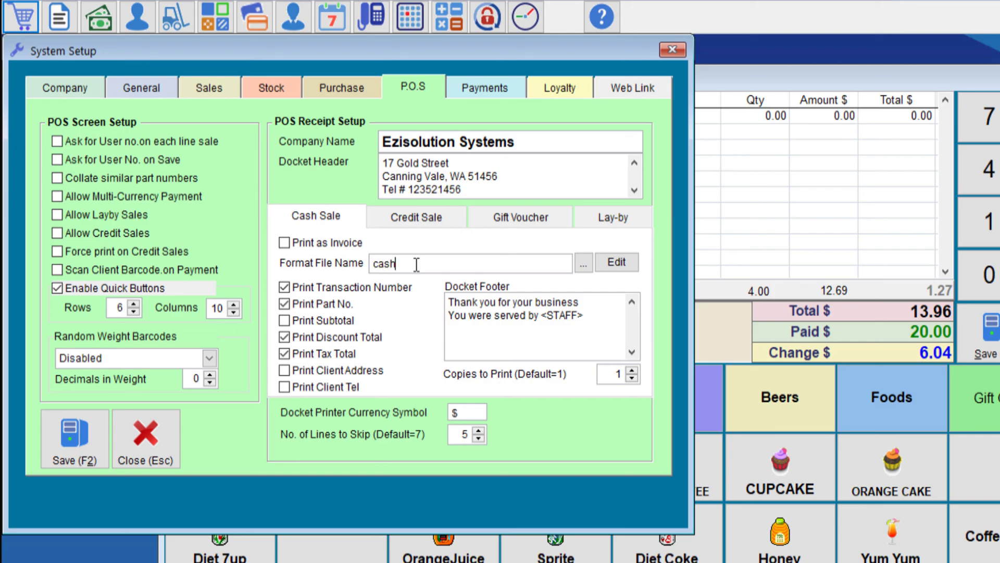
{"action": "type", "text": "sale"}
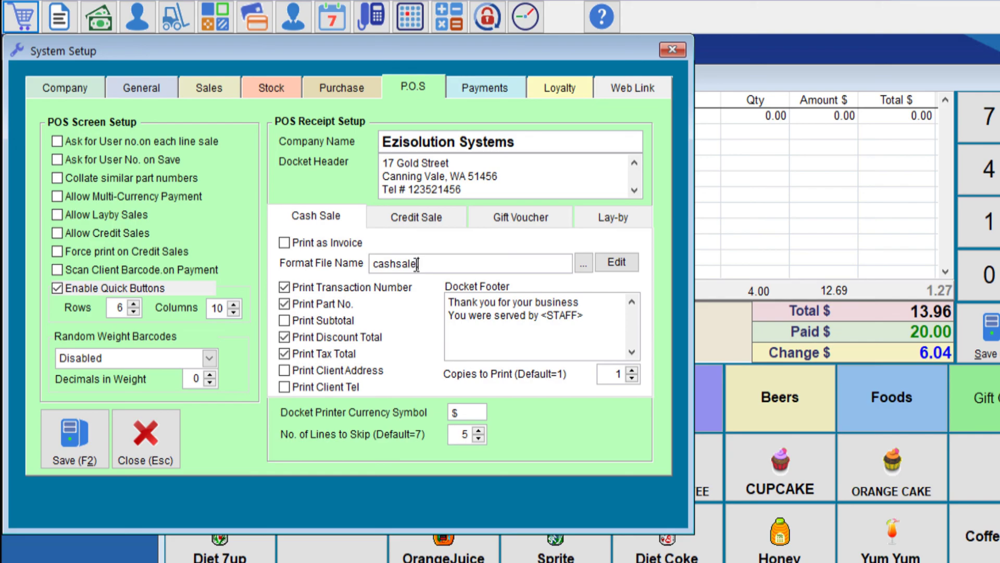
{"action": "type", "text": "pos"}
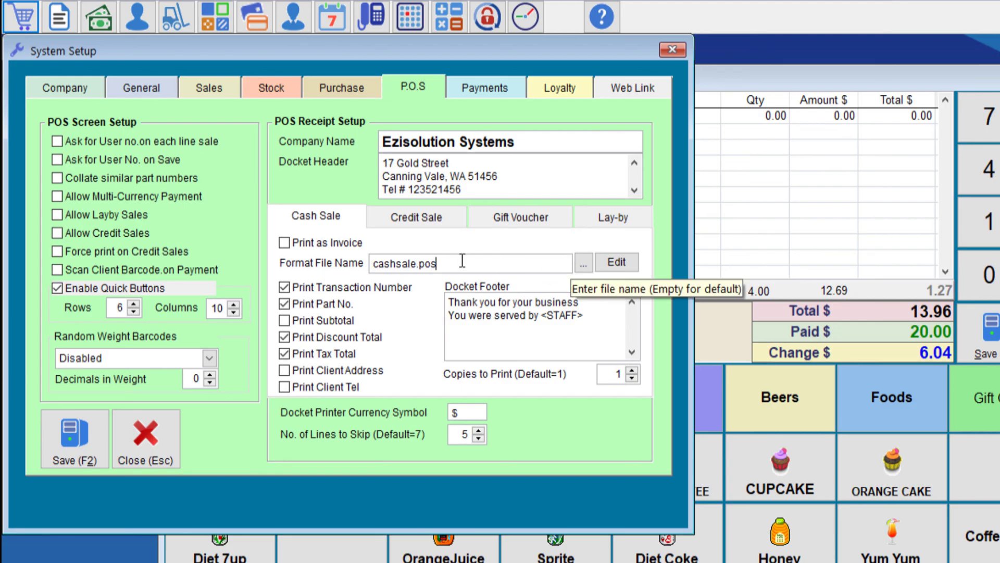
{"action": "left_click", "coordinate": [615, 262]}
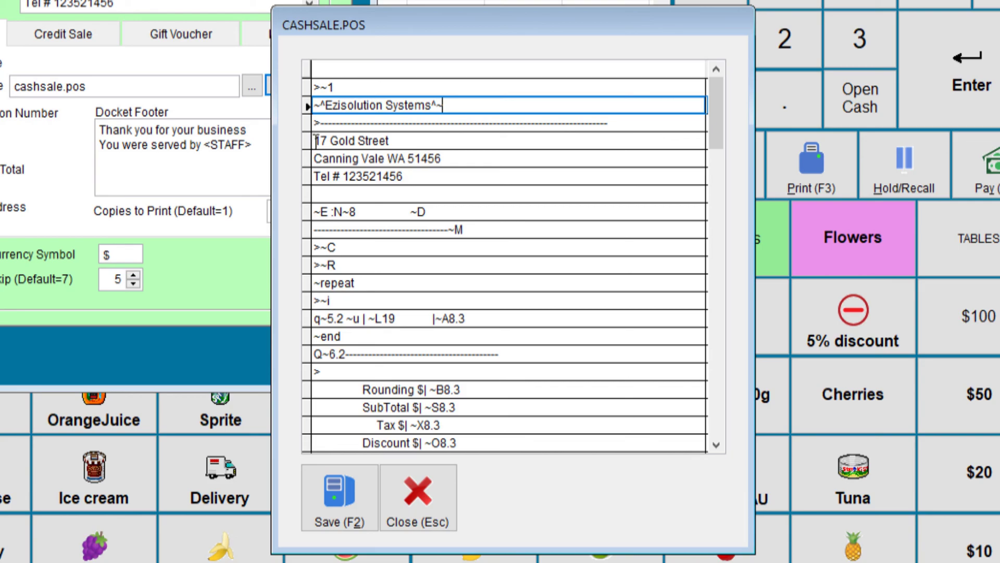
Step: Look through the cashsale.pos template's address and docket title lines and its data dictionary
{"action": "left_click", "coordinate": [377, 158]}
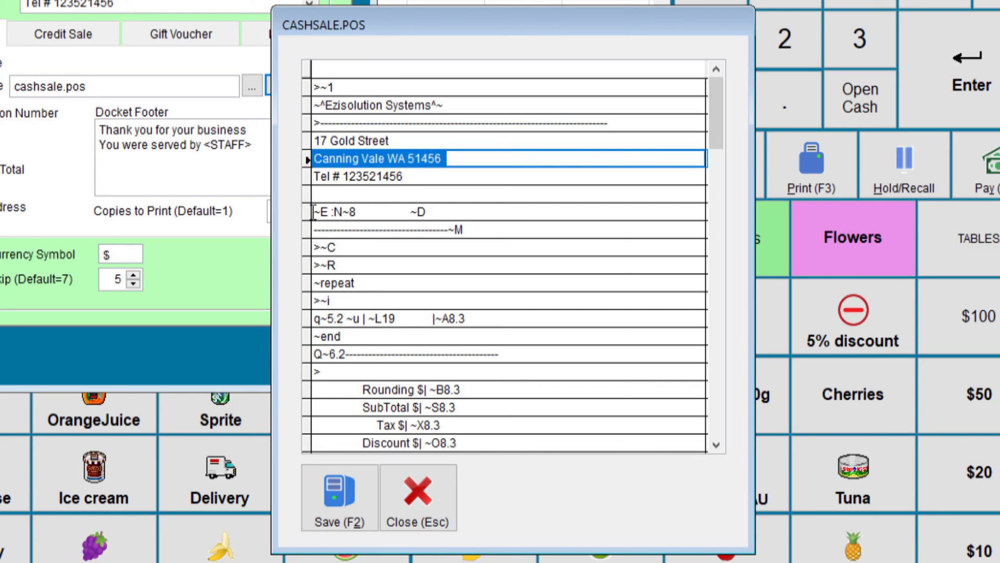
{"action": "left_click", "coordinate": [447, 211]}
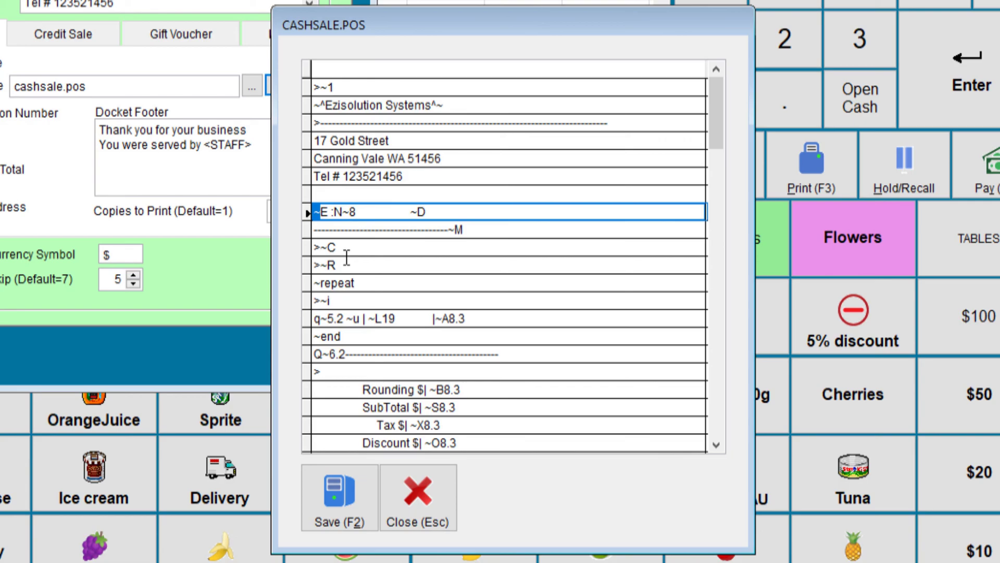
{"action": "scroll", "scroll_direction": "down", "scroll_amount": 3}
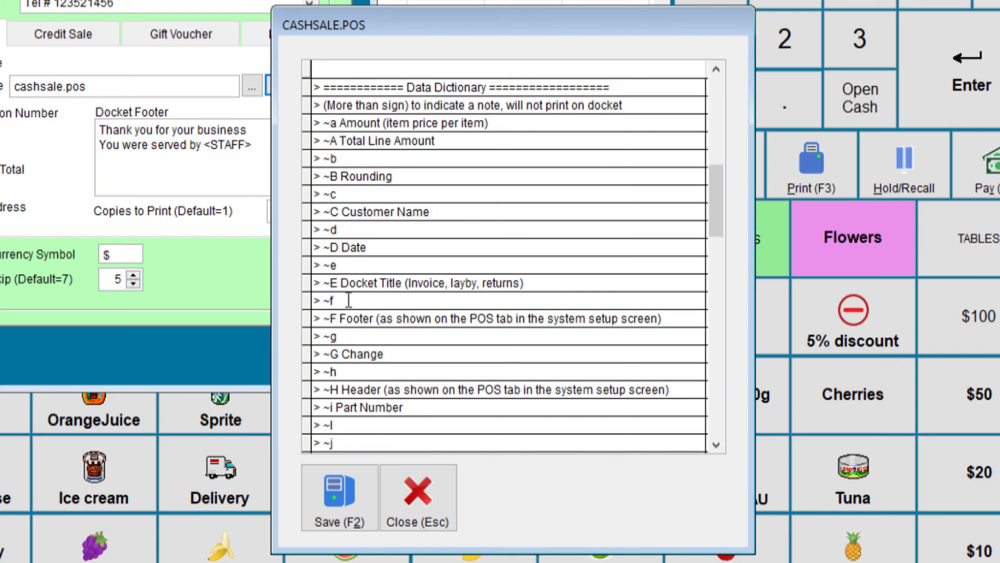
{"action": "mouse_move", "coordinate": [414, 297]}
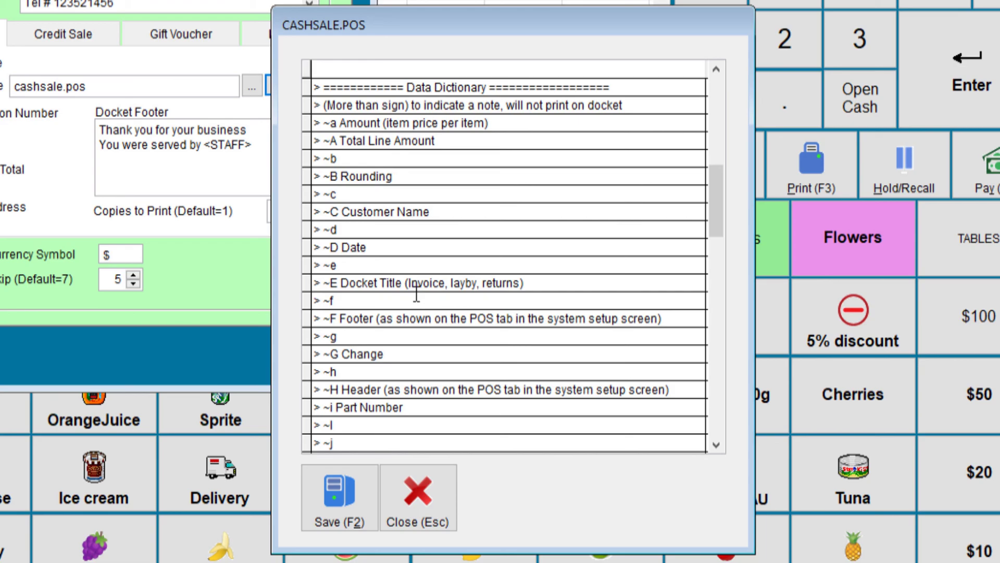
{"action": "scroll", "scroll_direction": "down", "scroll_amount": 3}
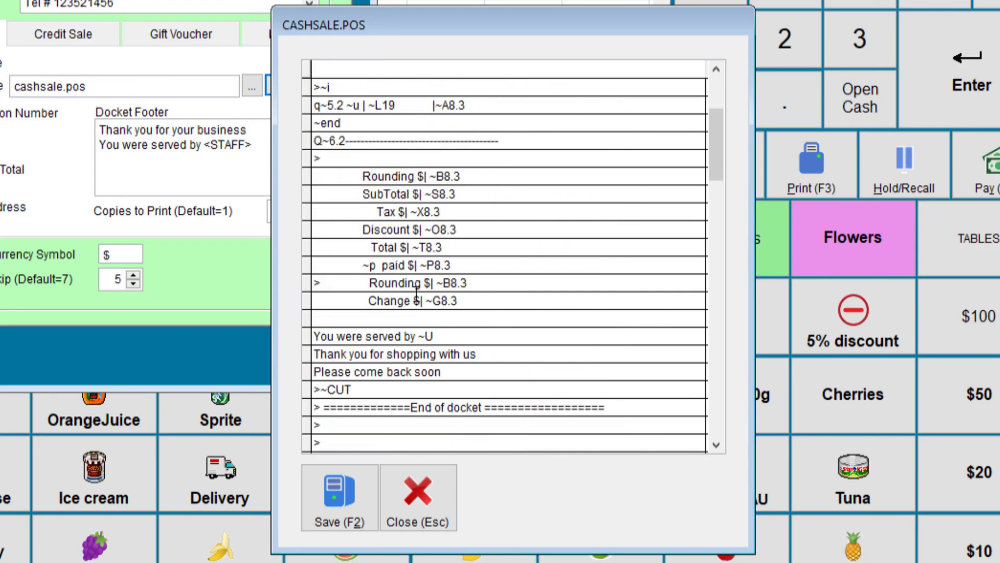
Step: Review the per-item line and remaining data dictionary codes, then close the cashsale.pos layout file
{"action": "scroll", "scroll_direction": "up", "scroll_amount": 3}
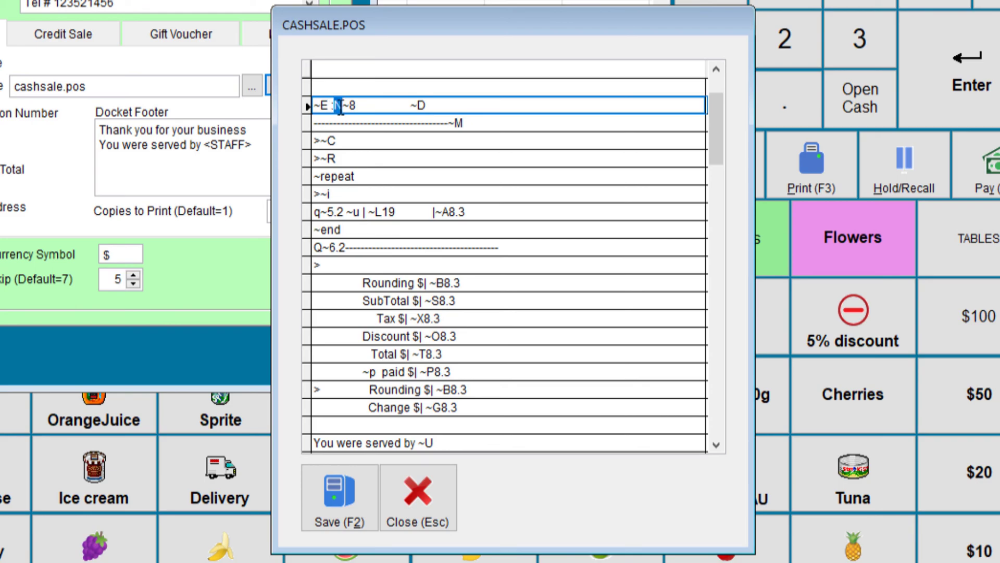
{"action": "mouse_move", "coordinate": [434, 107]}
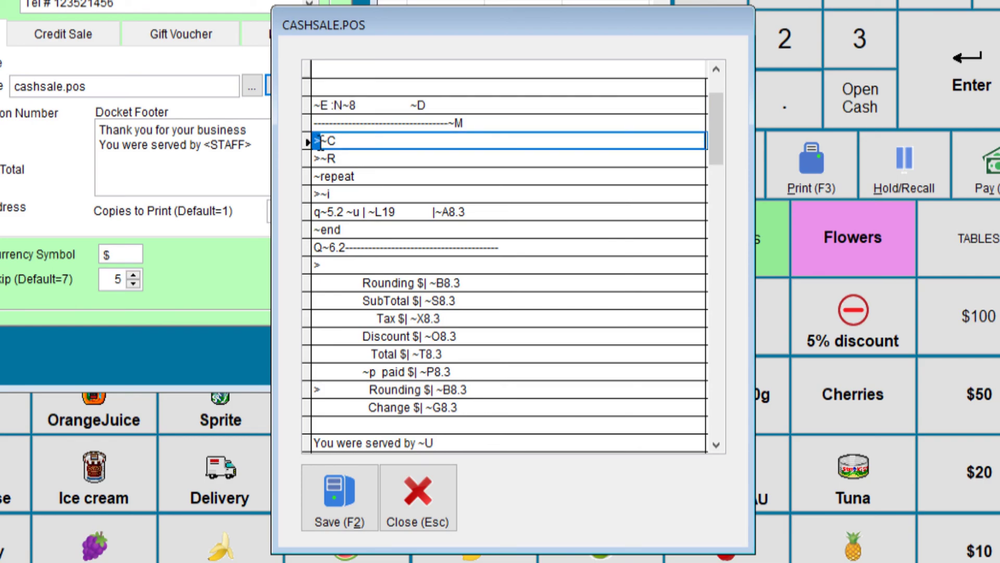
{"action": "mouse_move", "coordinate": [349, 152]}
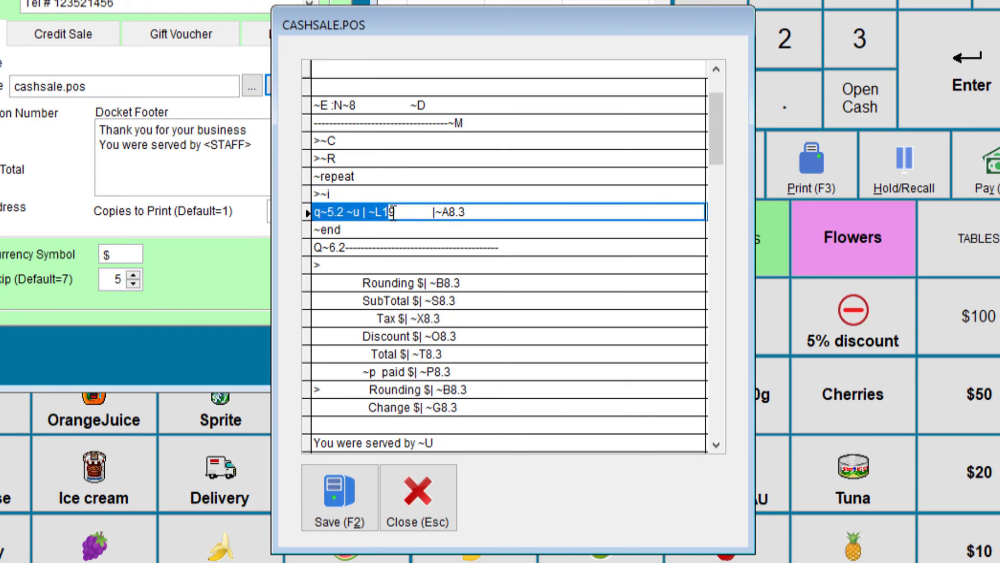
{"action": "left_click", "coordinate": [466, 213]}
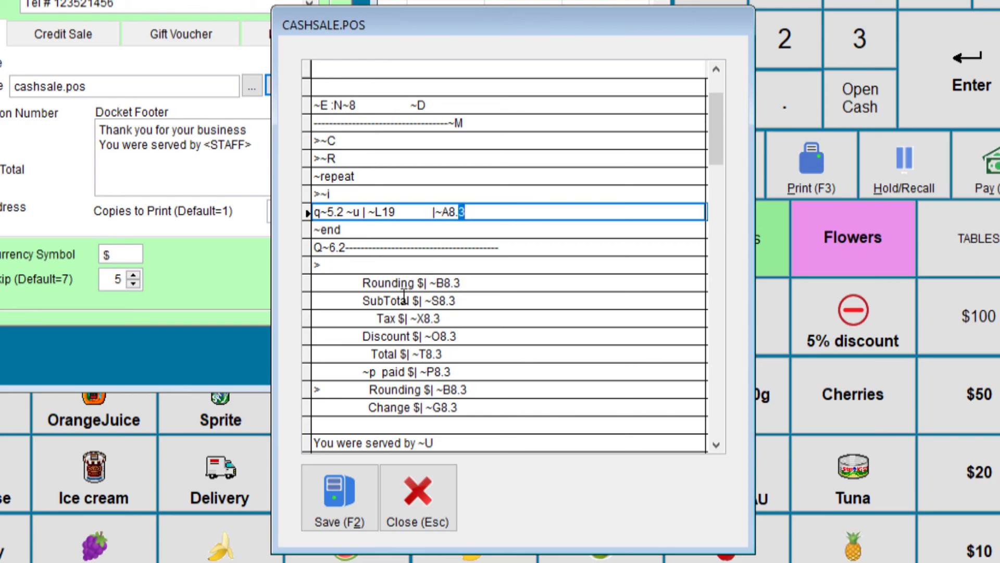
{"action": "scroll", "scroll_direction": "down", "scroll_amount": 3}
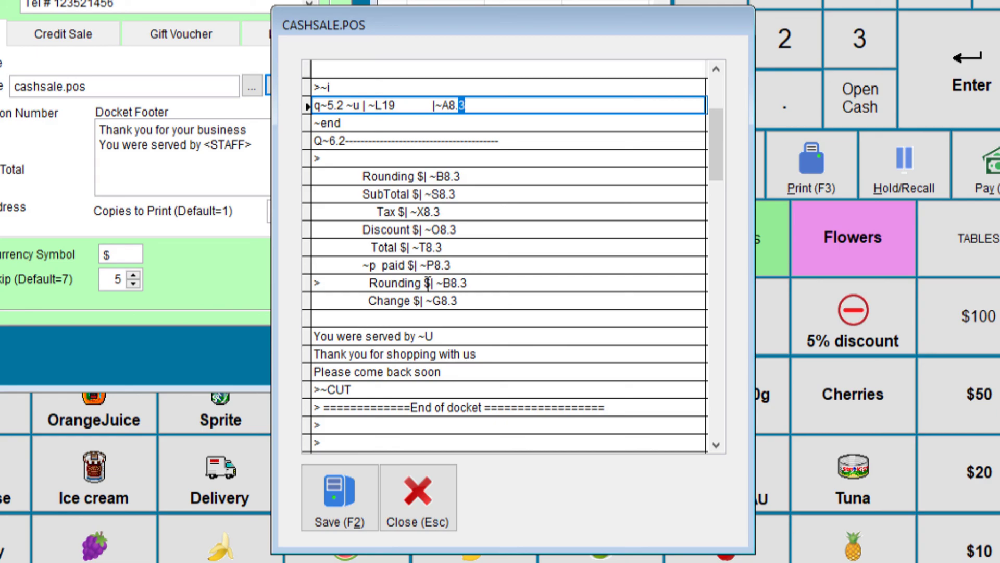
{"action": "scroll", "scroll_direction": "down", "scroll_amount": 3}
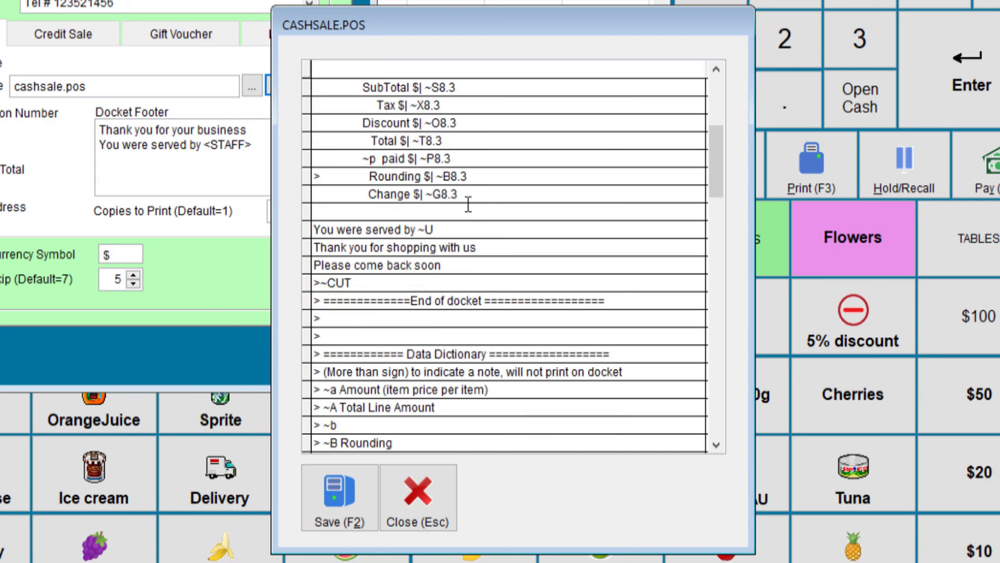
{"action": "scroll", "scroll_direction": "down", "scroll_amount": 3}
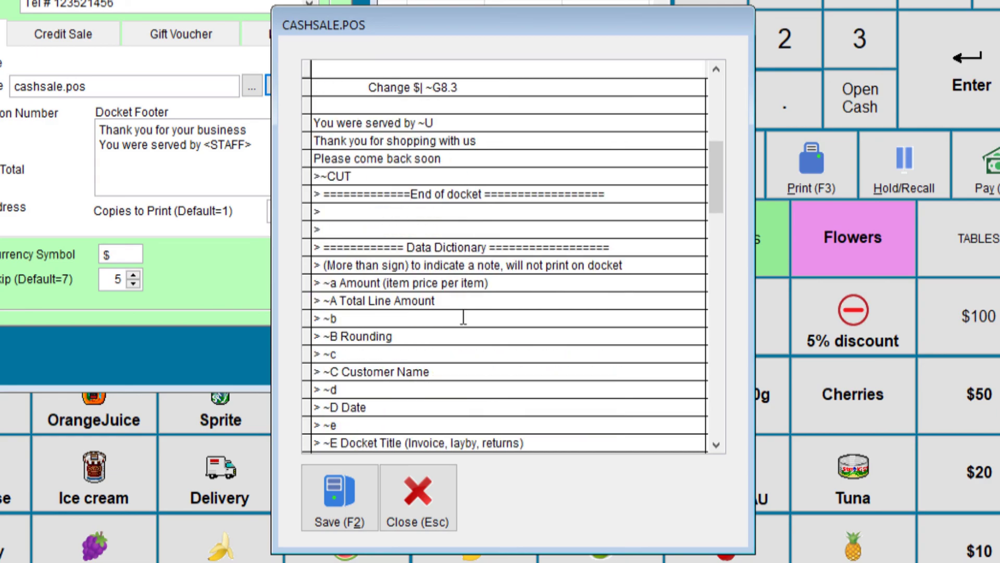
{"action": "scroll", "scroll_direction": "down", "scroll_amount": 3}
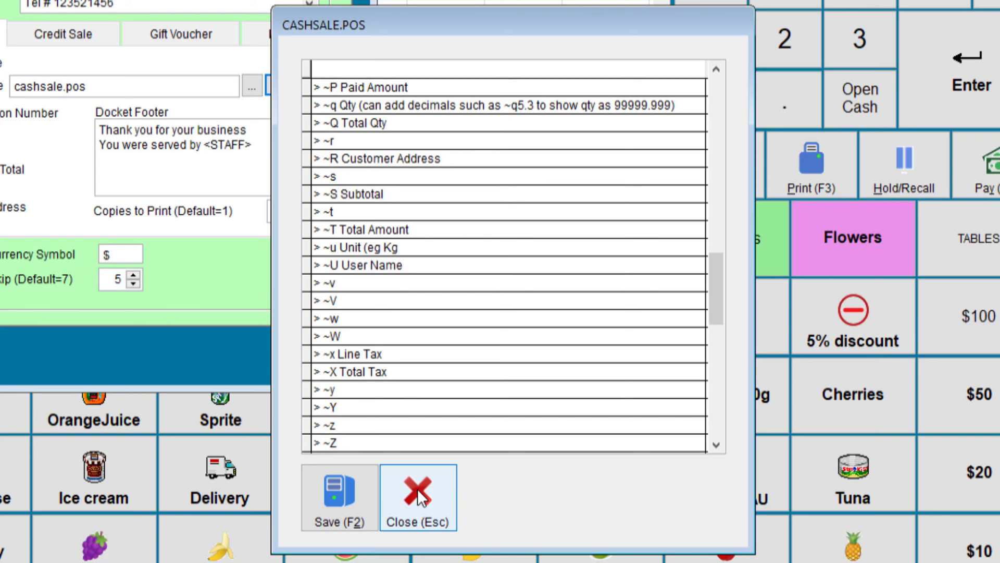
{"action": "left_click", "coordinate": [418, 496]}
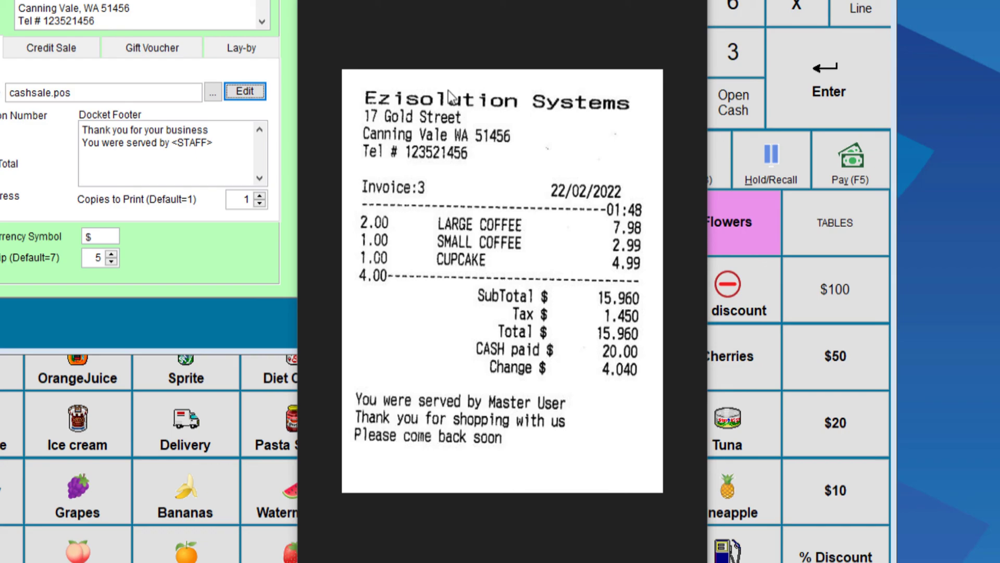
{"action": "mouse_move", "coordinate": [521, 208]}
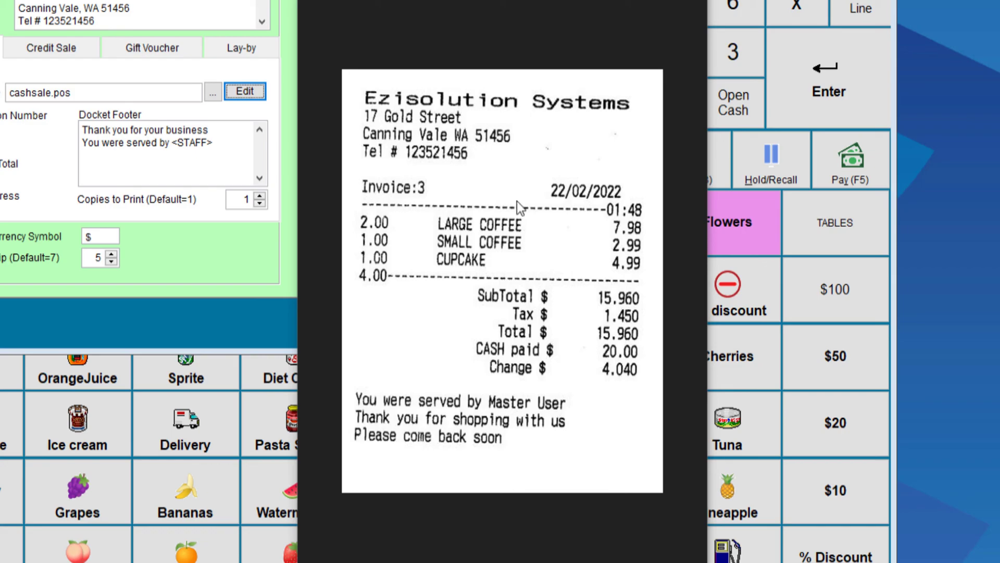
{"action": "mouse_move", "coordinate": [473, 179]}
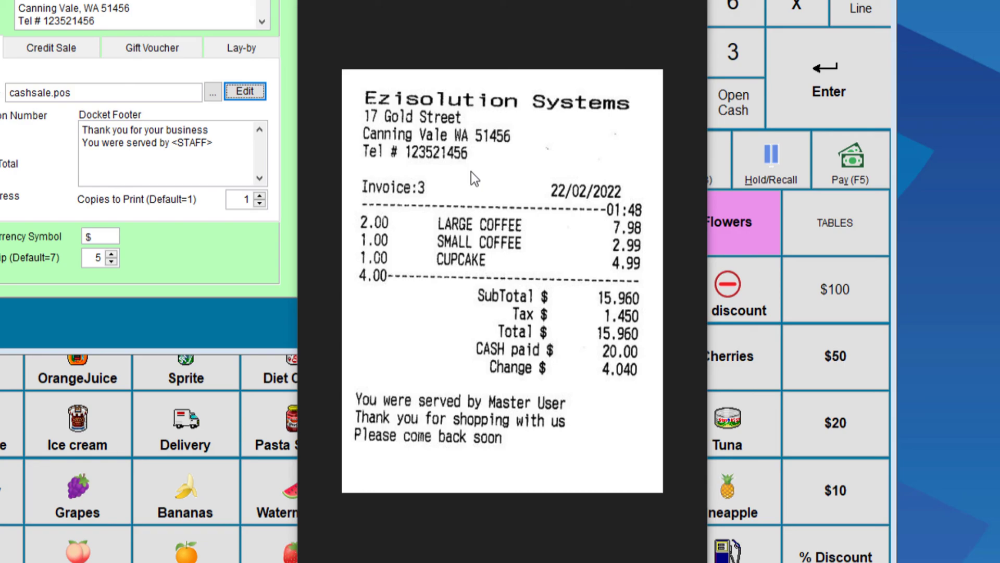
{"action": "mouse_move", "coordinate": [496, 357]}
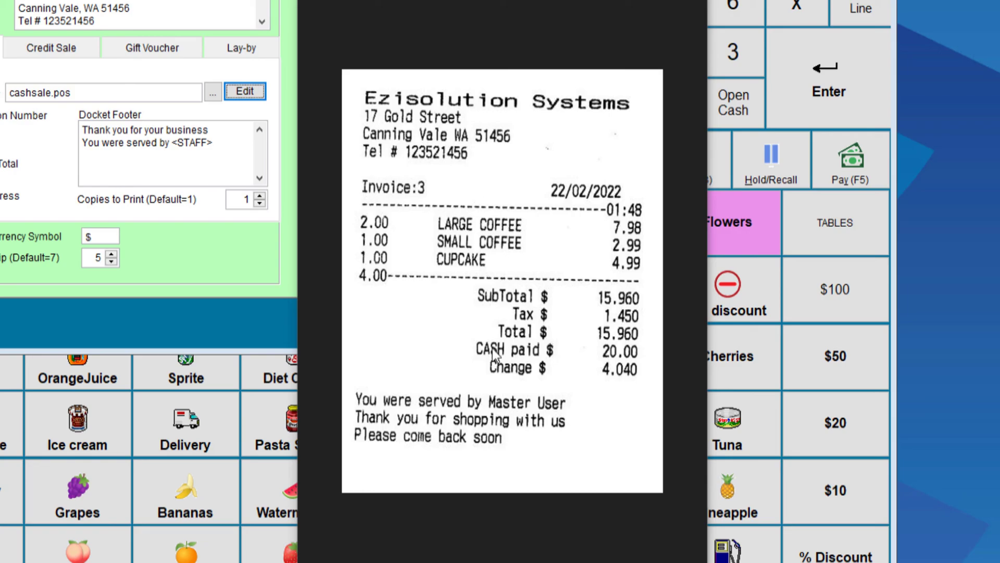
{"action": "mouse_move", "coordinate": [466, 351]}
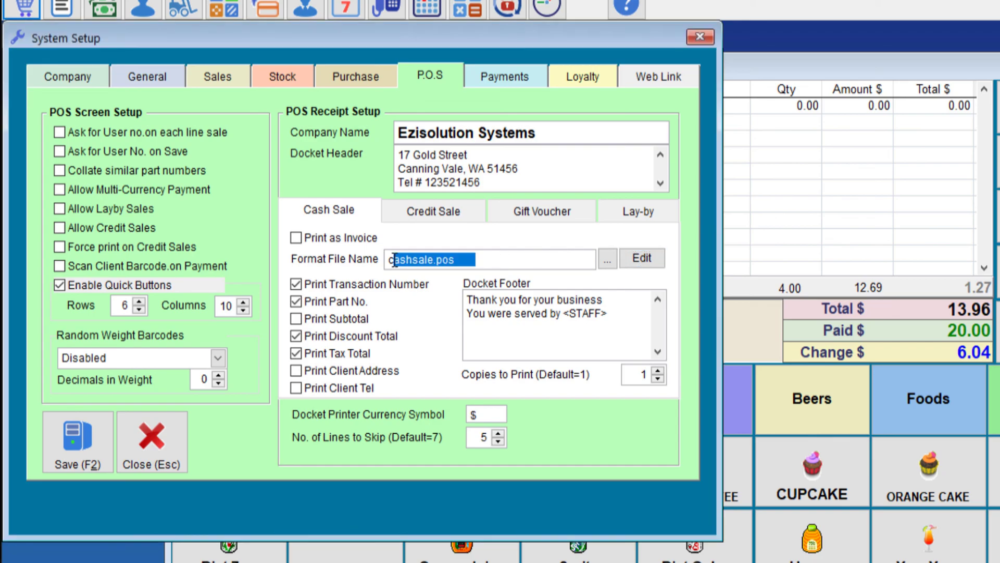
Step: Replace the cash-sale Format File Name with posq.frx
{"action": "type", "text": "pos"}
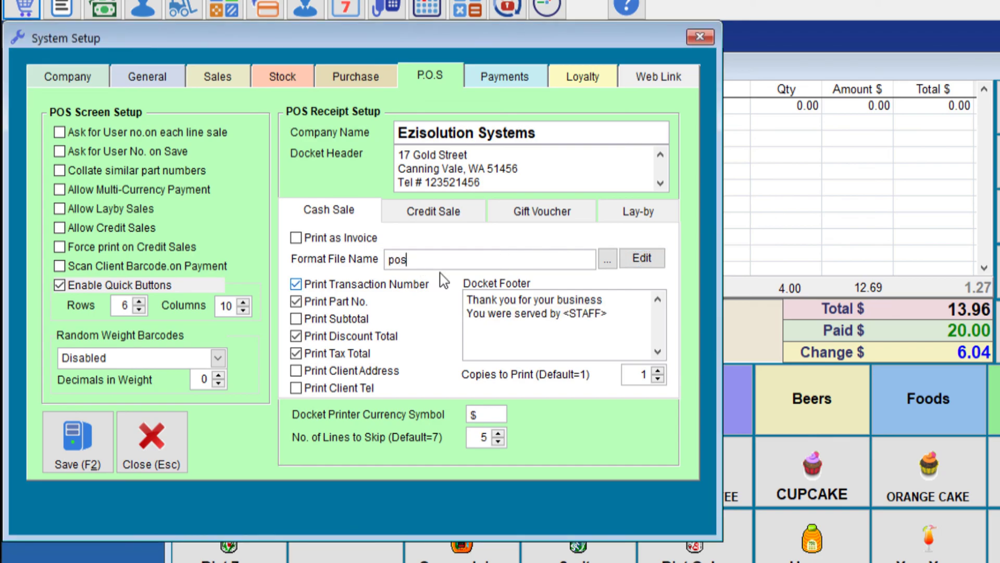
{"action": "type", "text": "q.frx"}
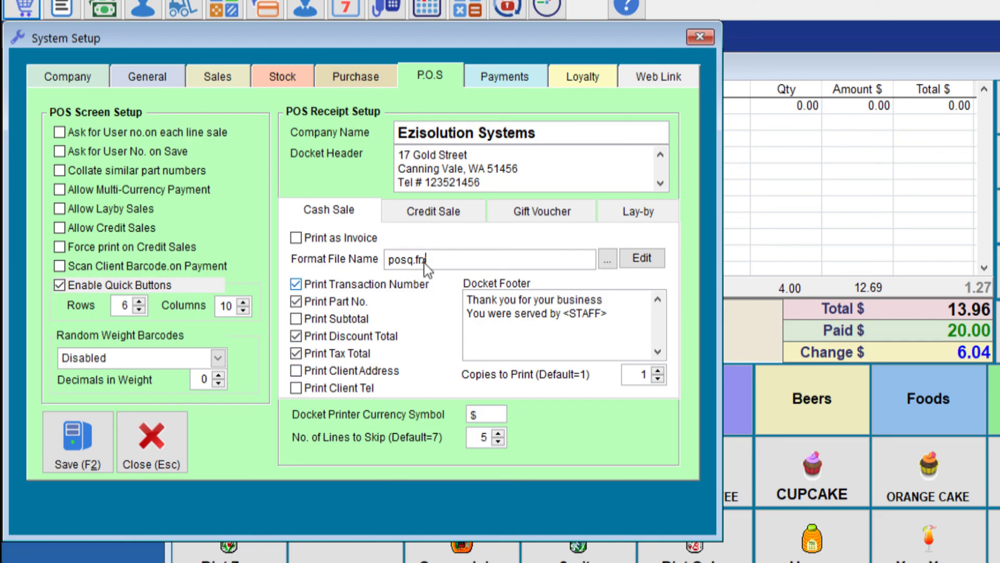
{"action": "mouse_move", "coordinate": [425, 260]}
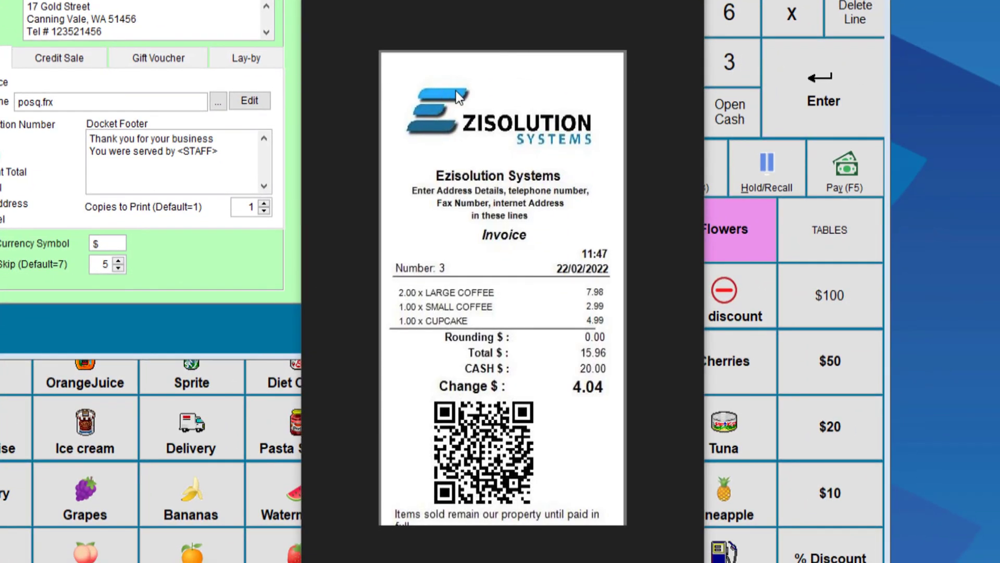
{"action": "mouse_move", "coordinate": [542, 134]}
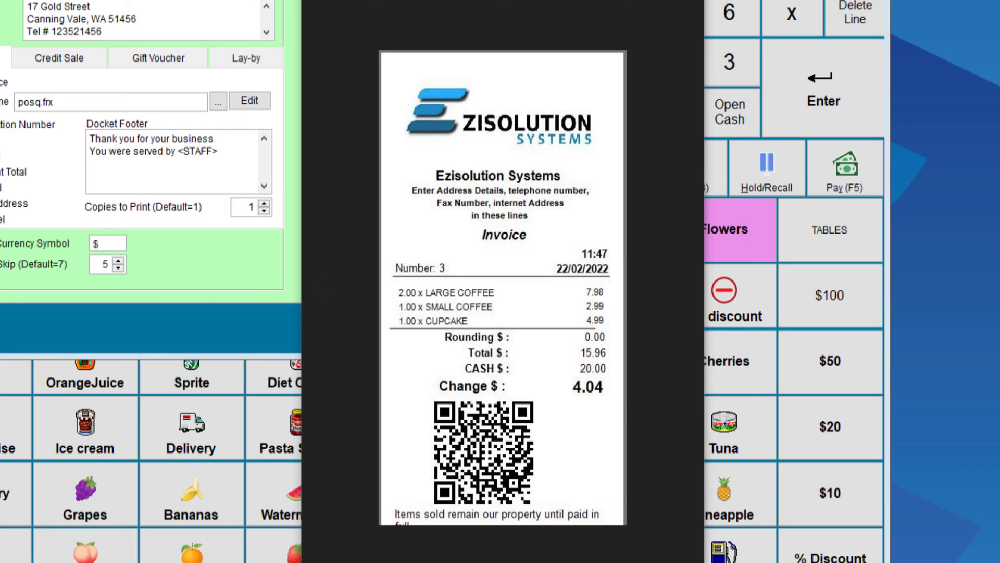
{"action": "mouse_move", "coordinate": [502, 141]}
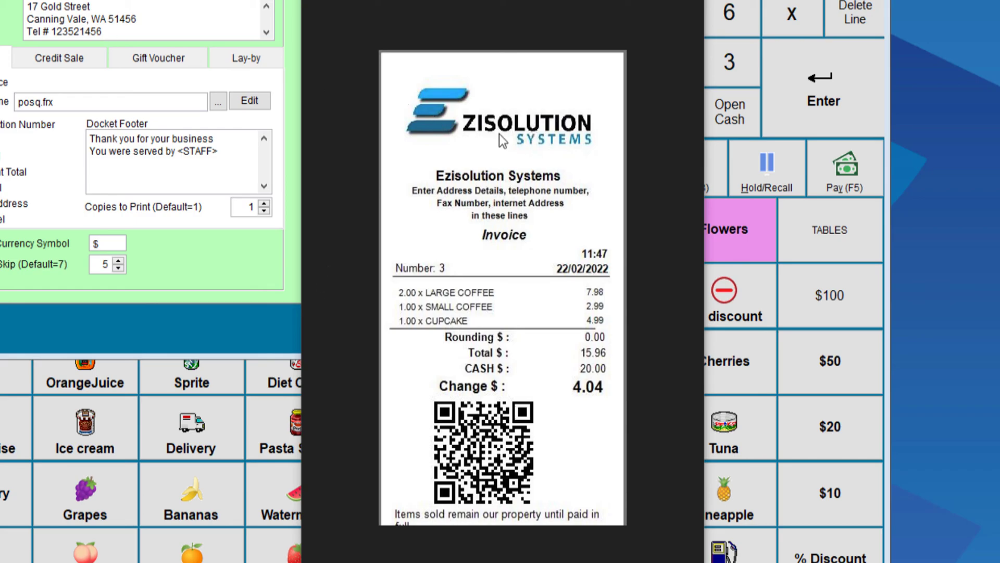
{"action": "mouse_move", "coordinate": [322, 280]}
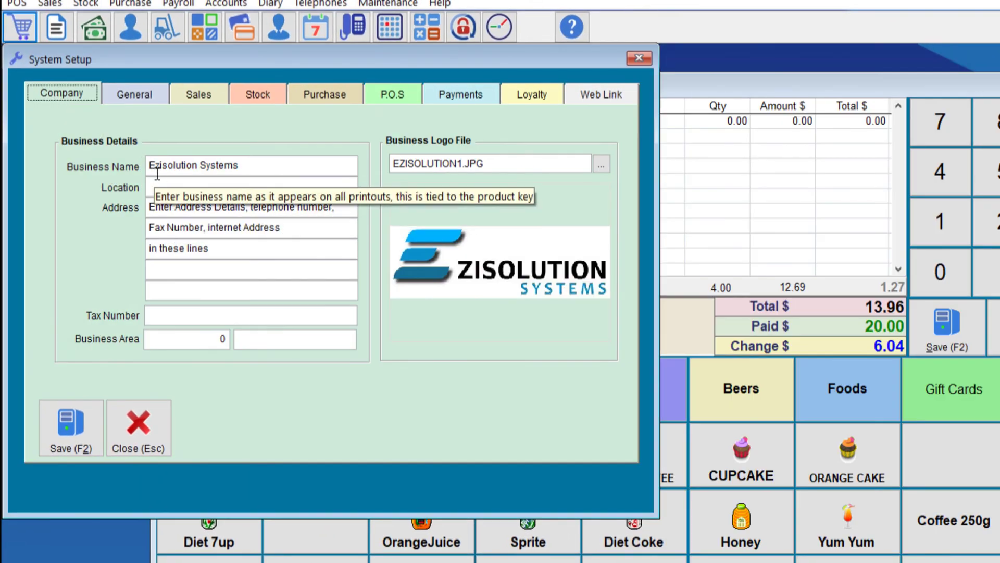
{"action": "mouse_move", "coordinate": [158, 180]}
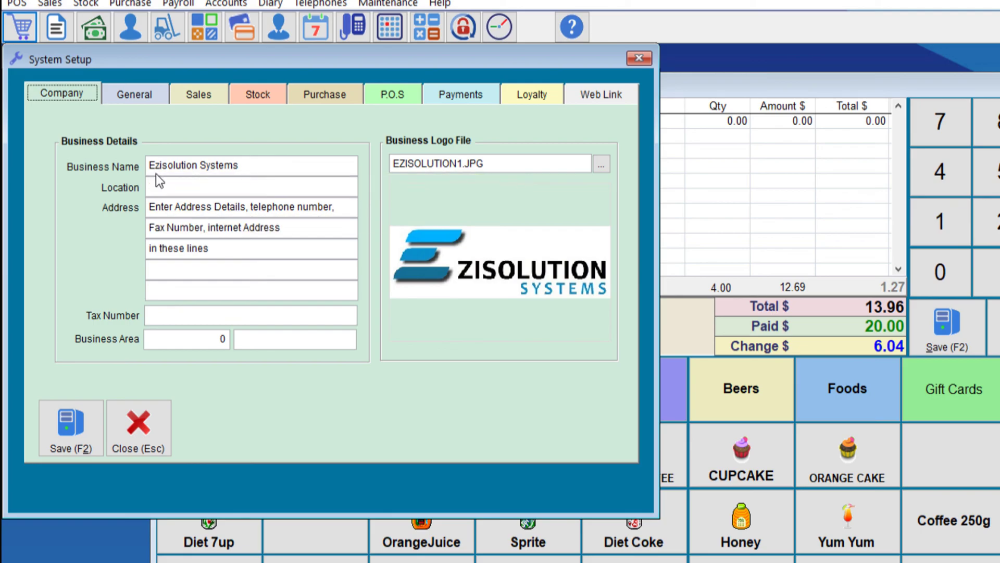
{"action": "mouse_move", "coordinate": [477, 268]}
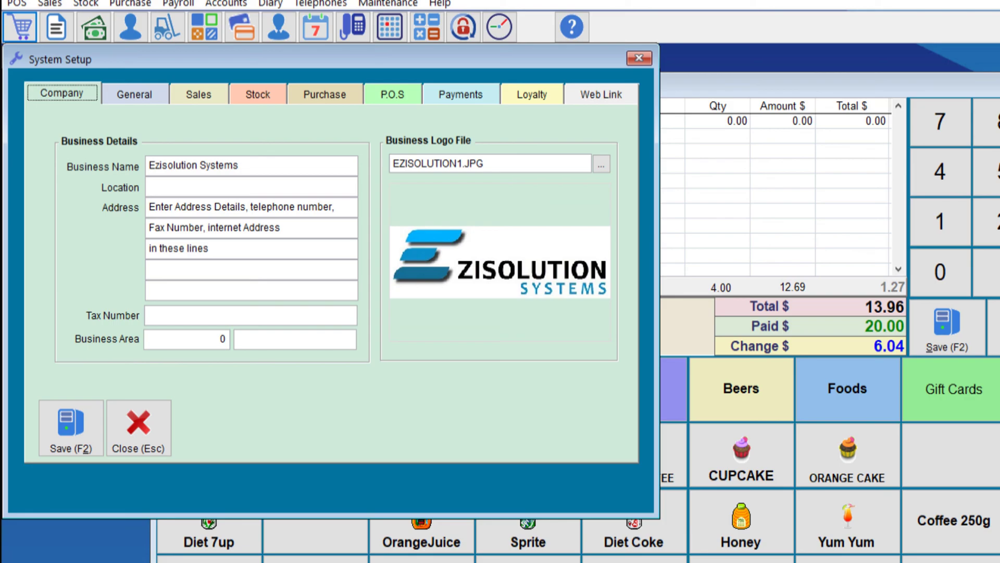
Step: Show the Company business details with name, address lines and EZISOLUTION1.JPG logo
{"action": "left_click", "coordinate": [392, 95]}
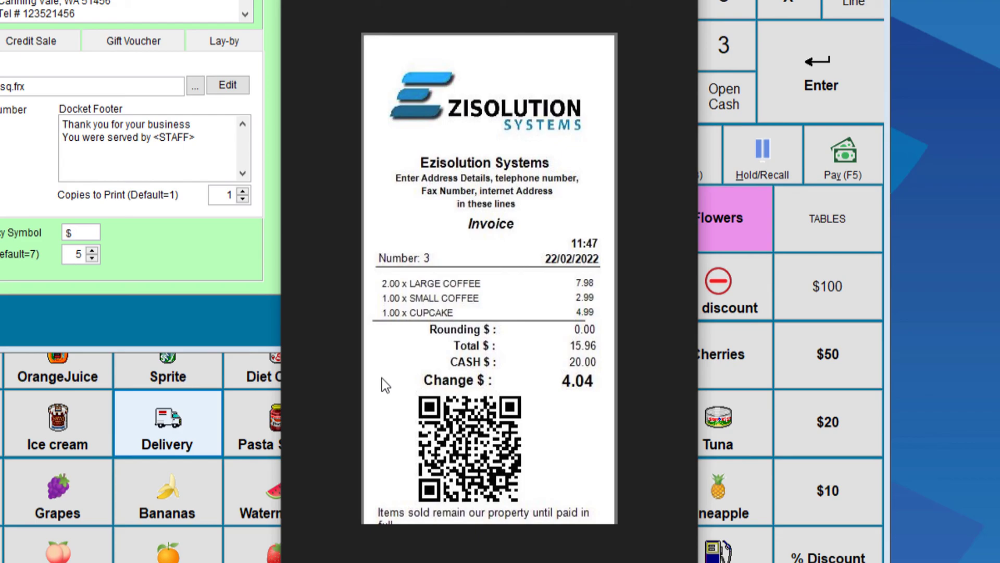
{"action": "mouse_move", "coordinate": [469, 133]}
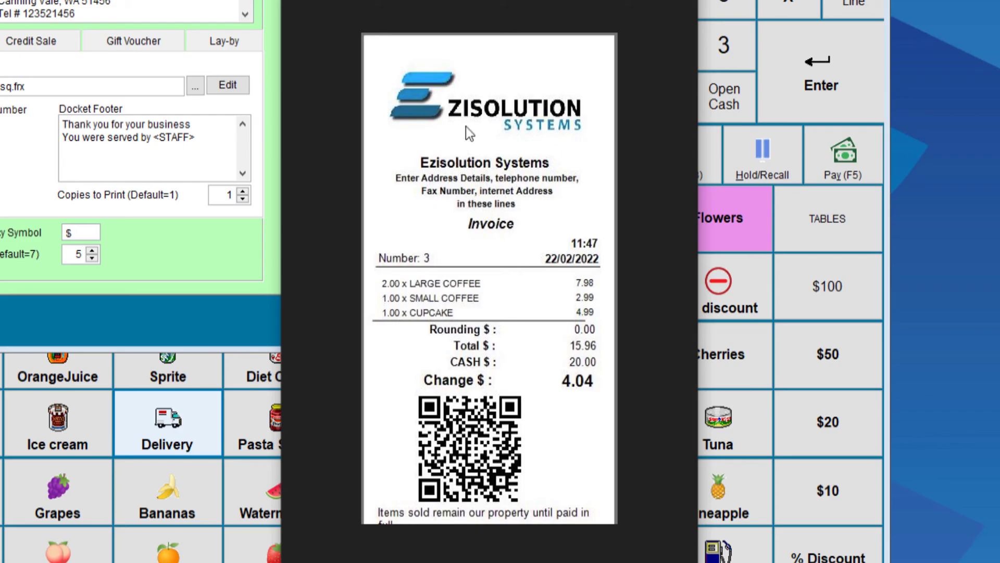
{"action": "mouse_move", "coordinate": [464, 142]}
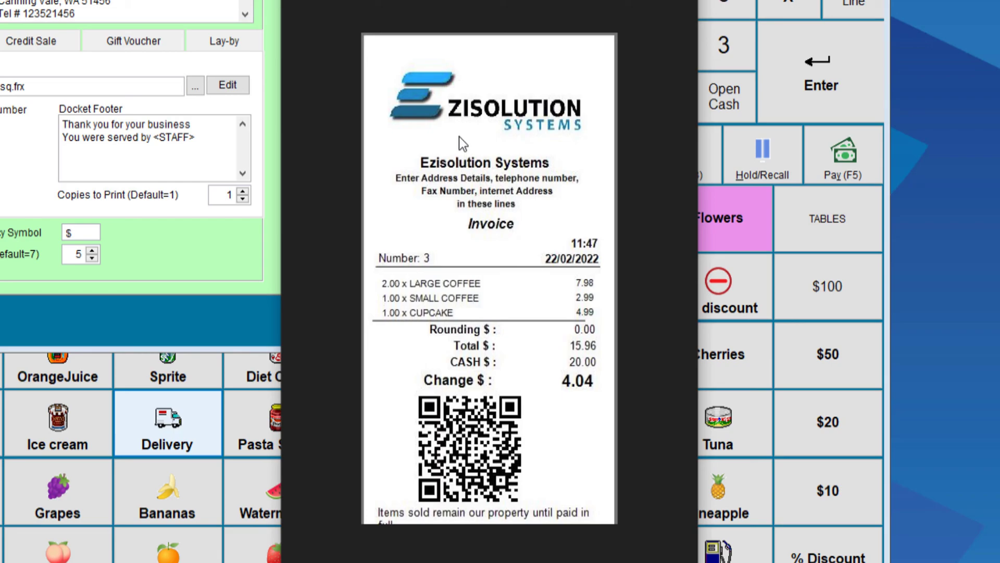
{"action": "mouse_move", "coordinate": [467, 140]}
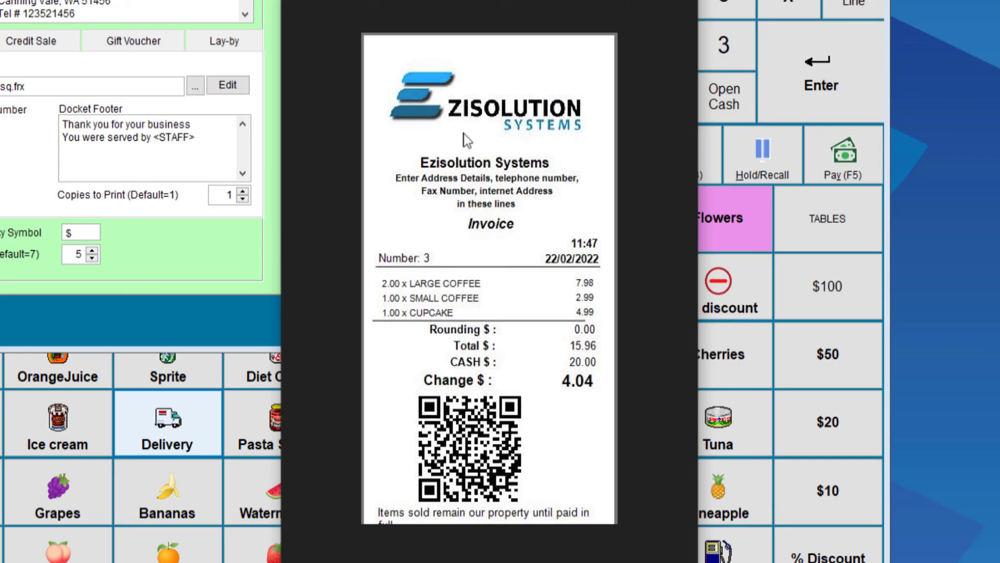
{"action": "mouse_move", "coordinate": [476, 381]}
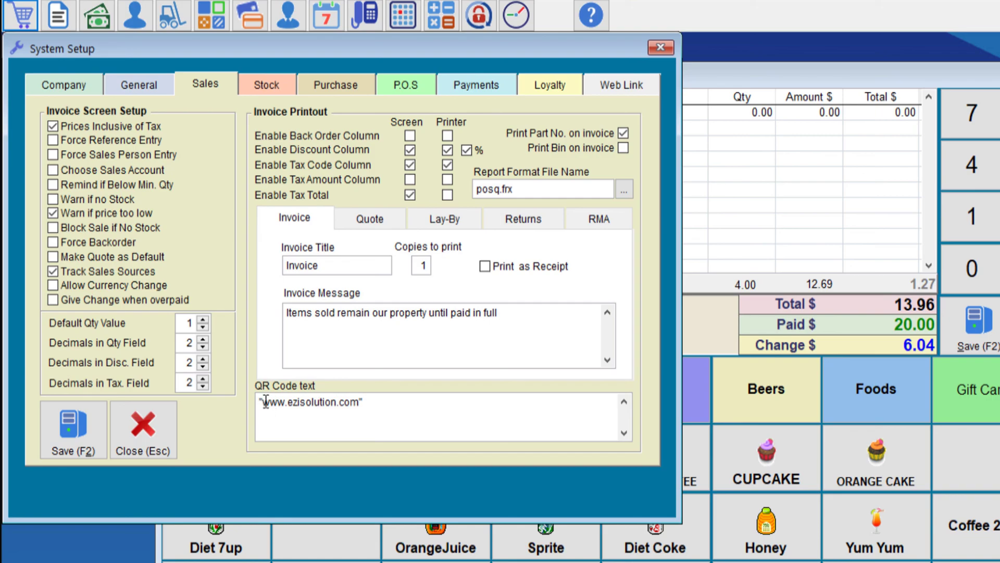
{"action": "double_click", "coordinate": [310, 402]}
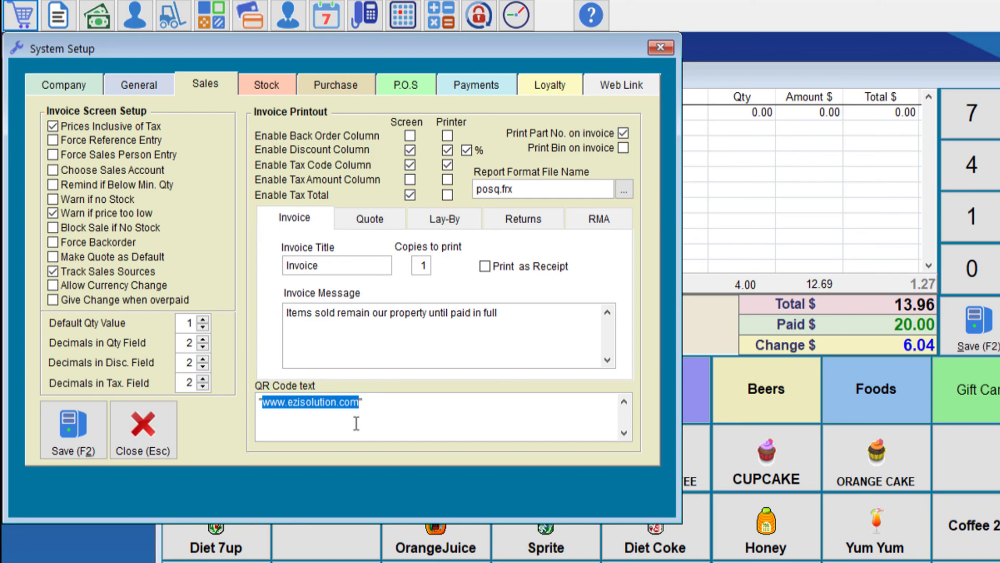
{"action": "mouse_move", "coordinate": [367, 422]}
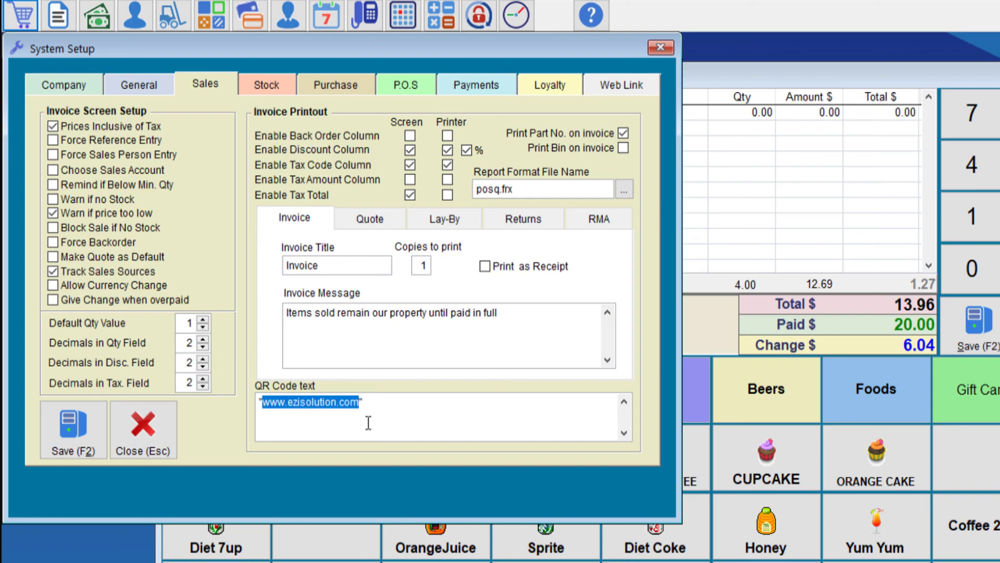